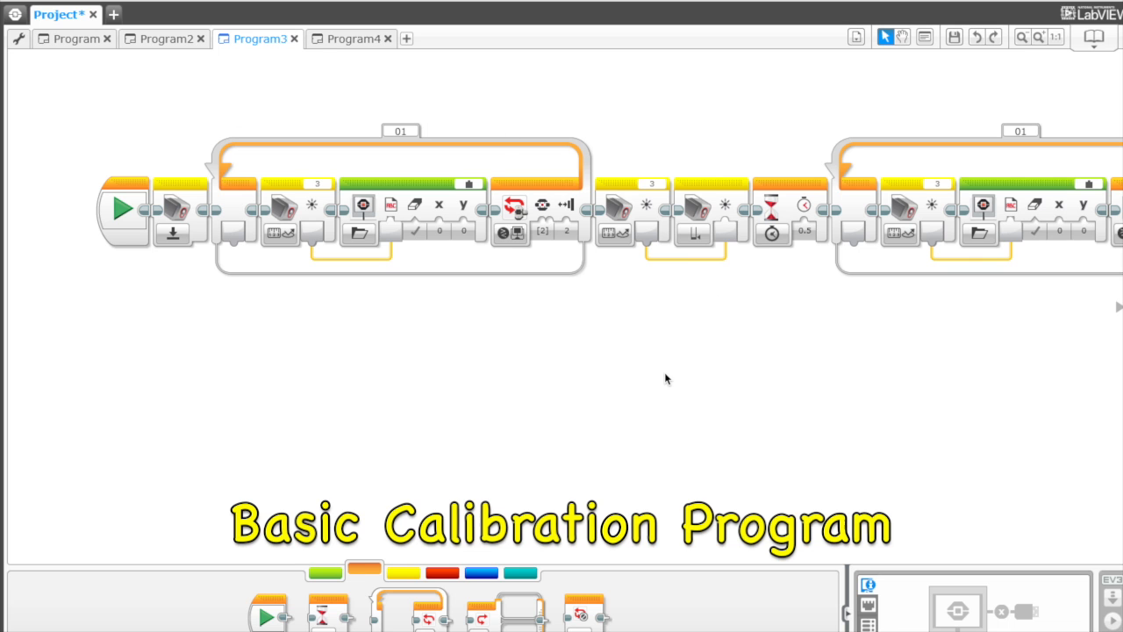
mouse_move(645, 320)
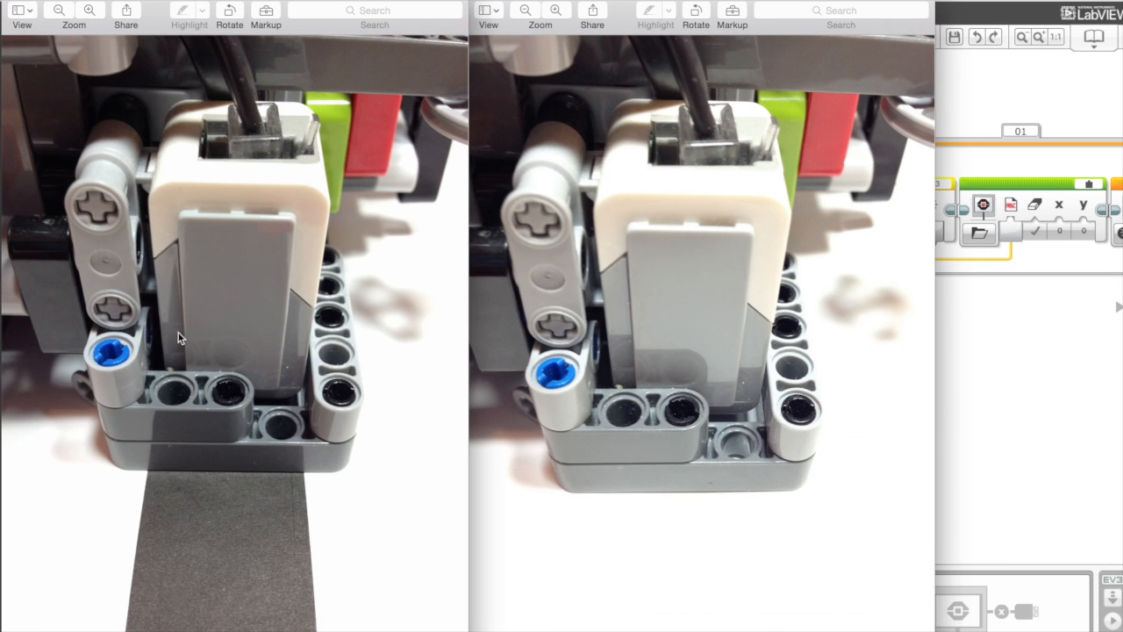
mouse_move(255, 526)
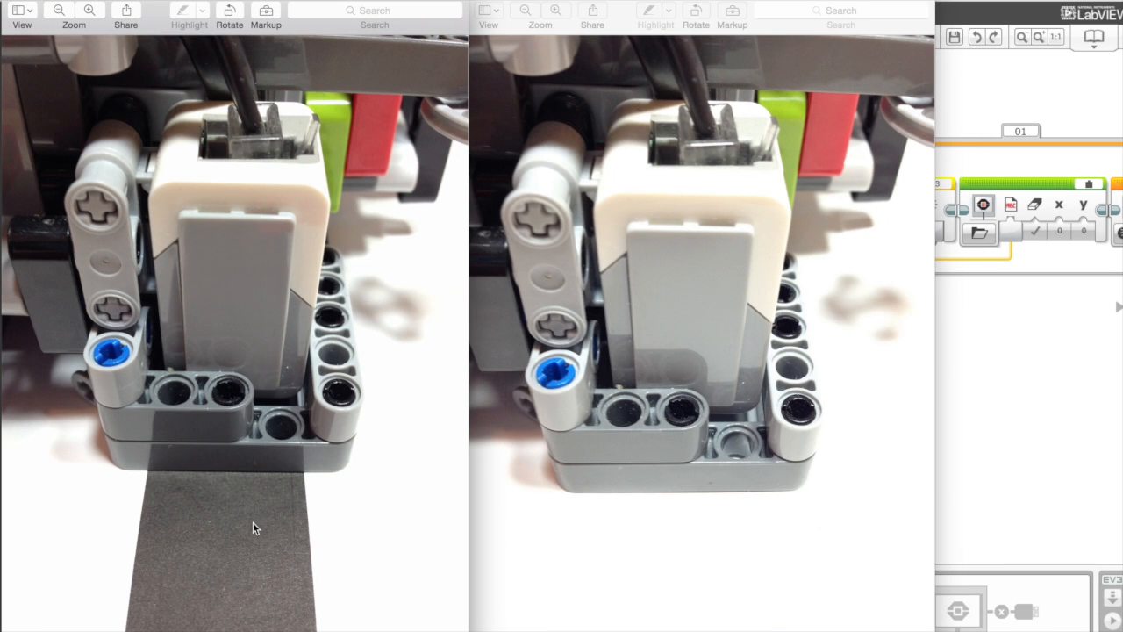
mouse_move(713, 475)
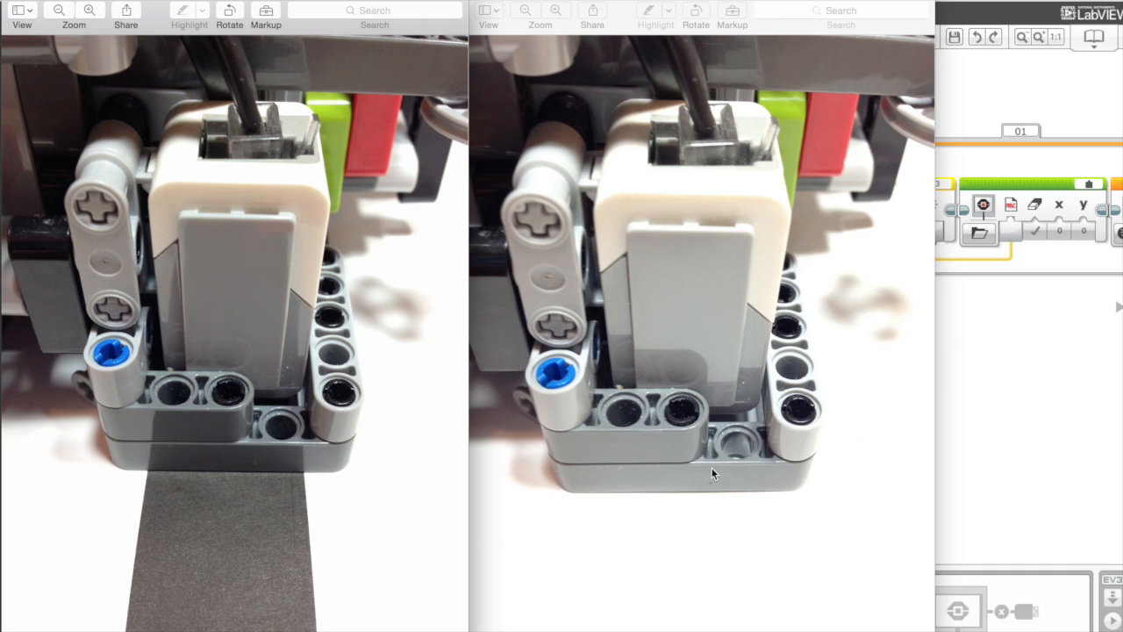
mouse_move(708, 477)
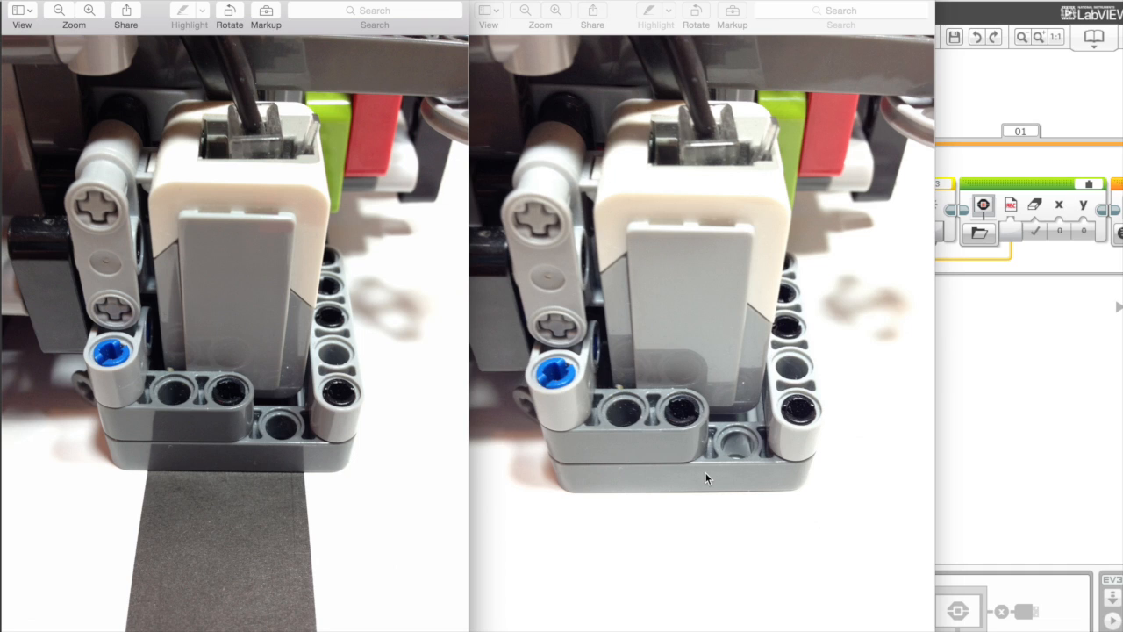
mouse_move(672, 476)
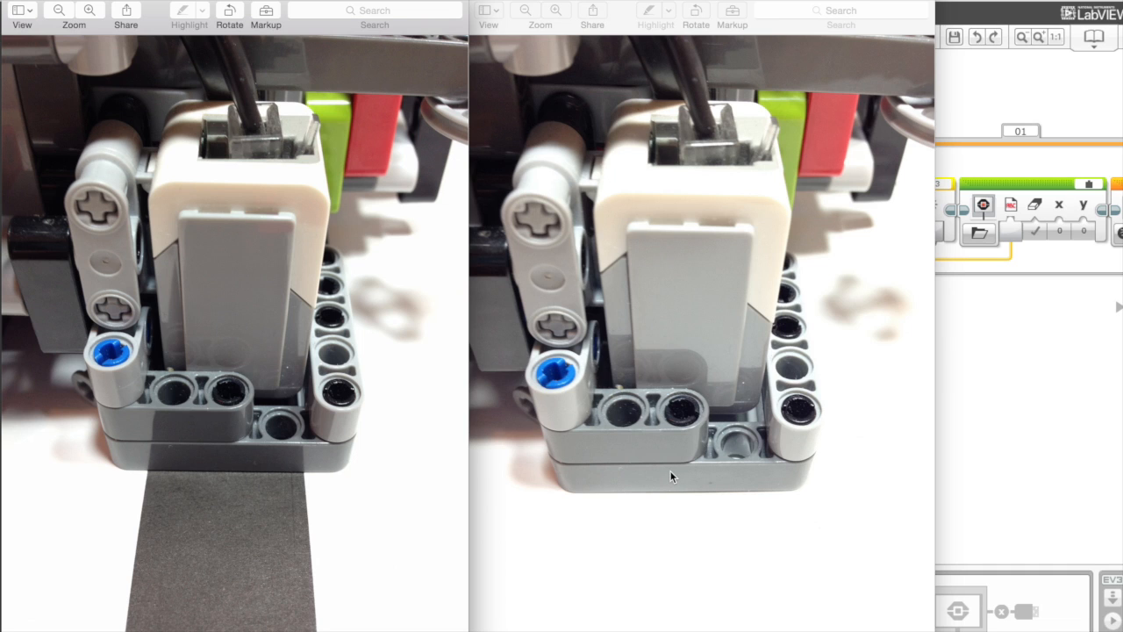
mouse_move(660, 441)
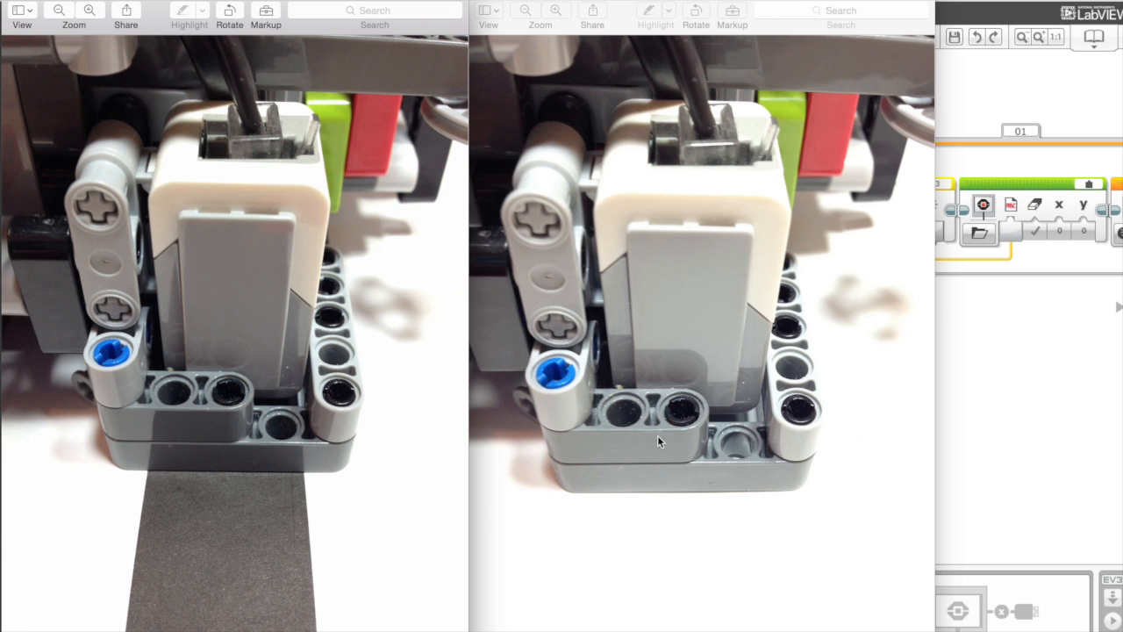
mouse_move(691, 524)
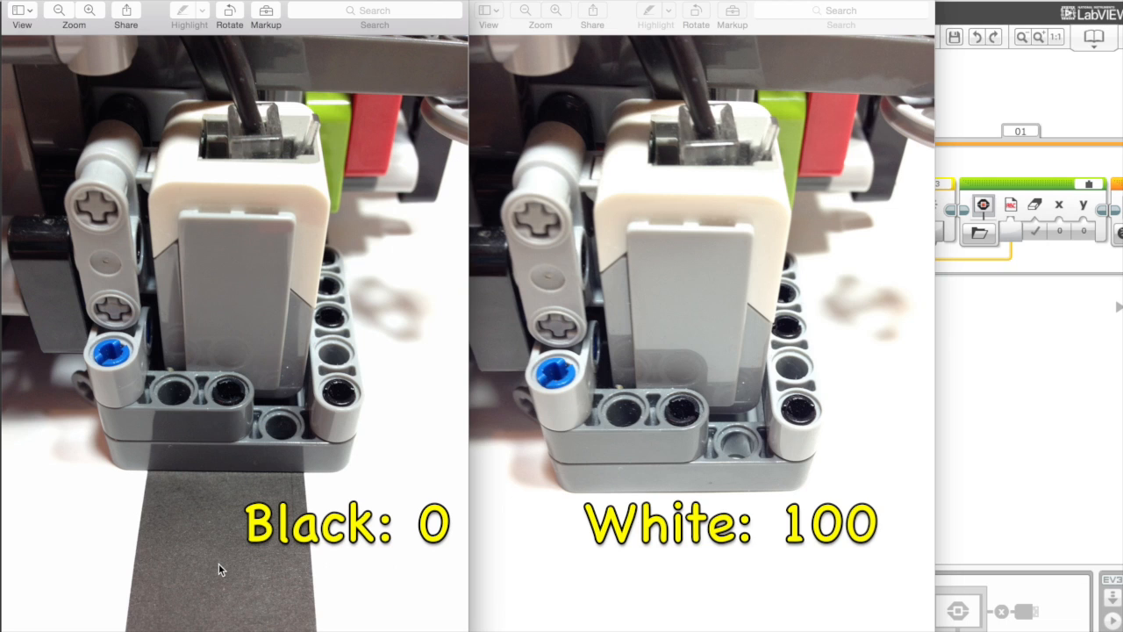
mouse_move(193, 557)
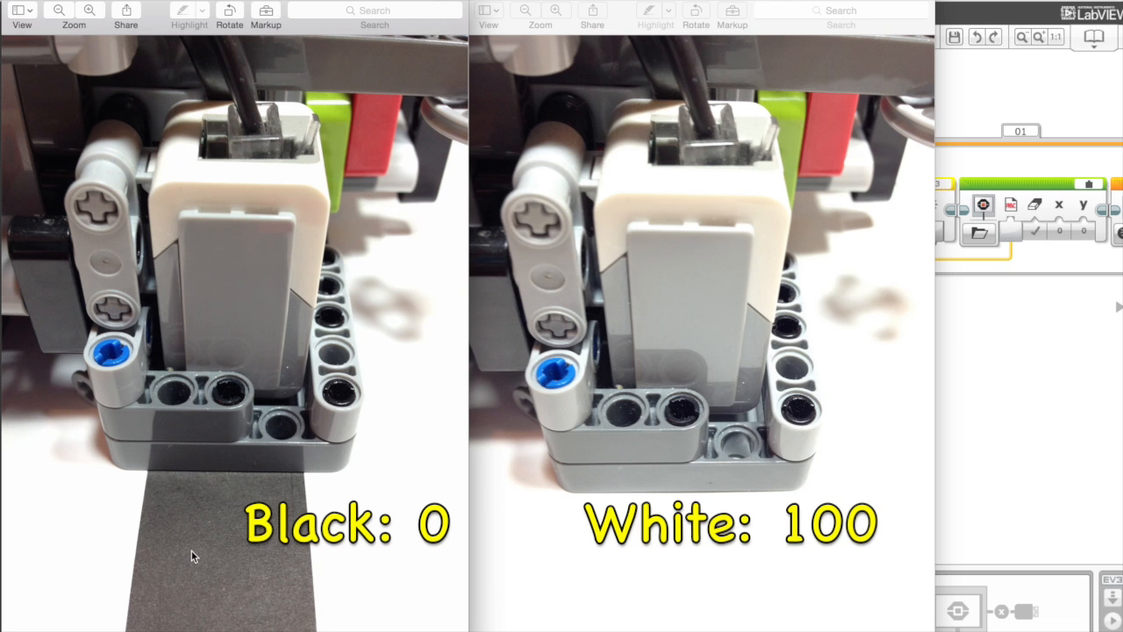
mouse_move(709, 590)
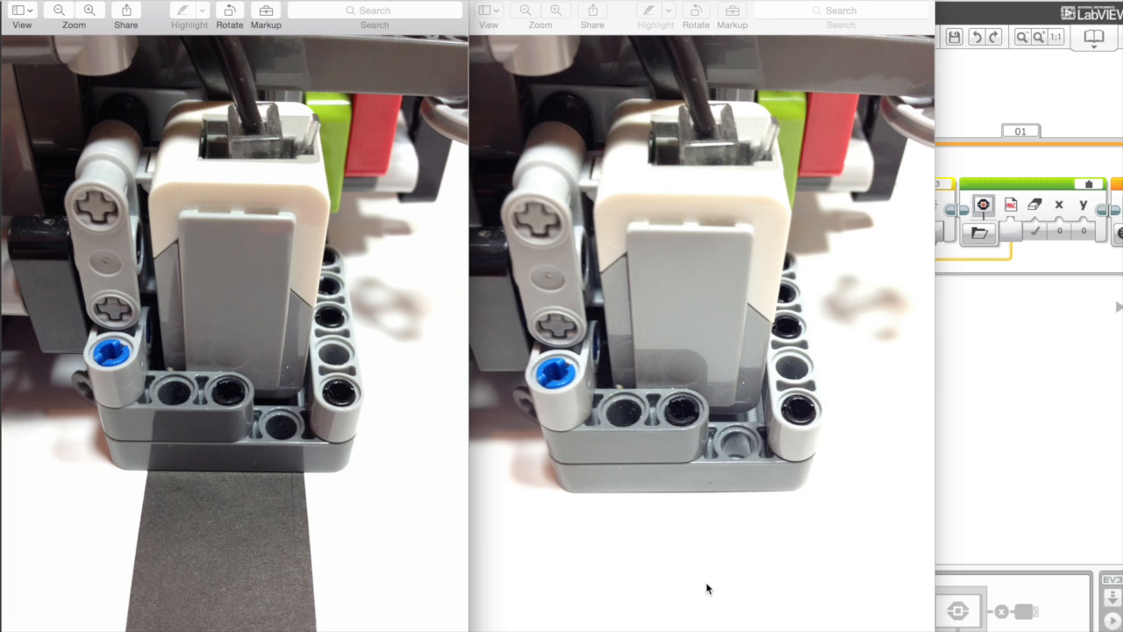
mouse_move(112, 277)
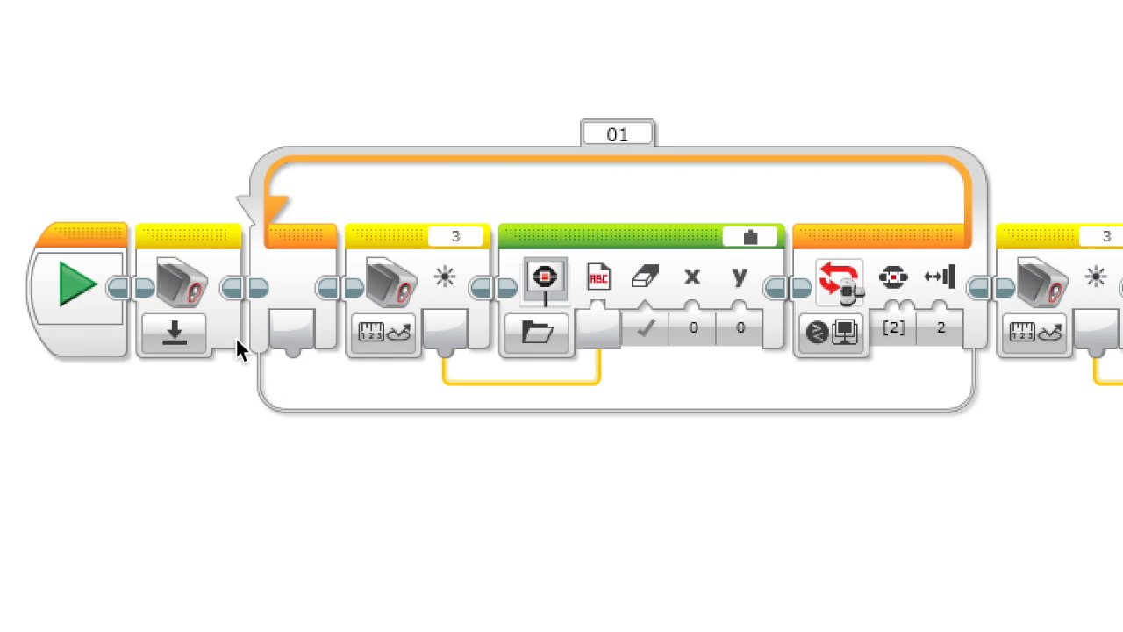
Check the calibration reset and display blocks, keeping the sensor on reflected light intensity
left_click(175, 281)
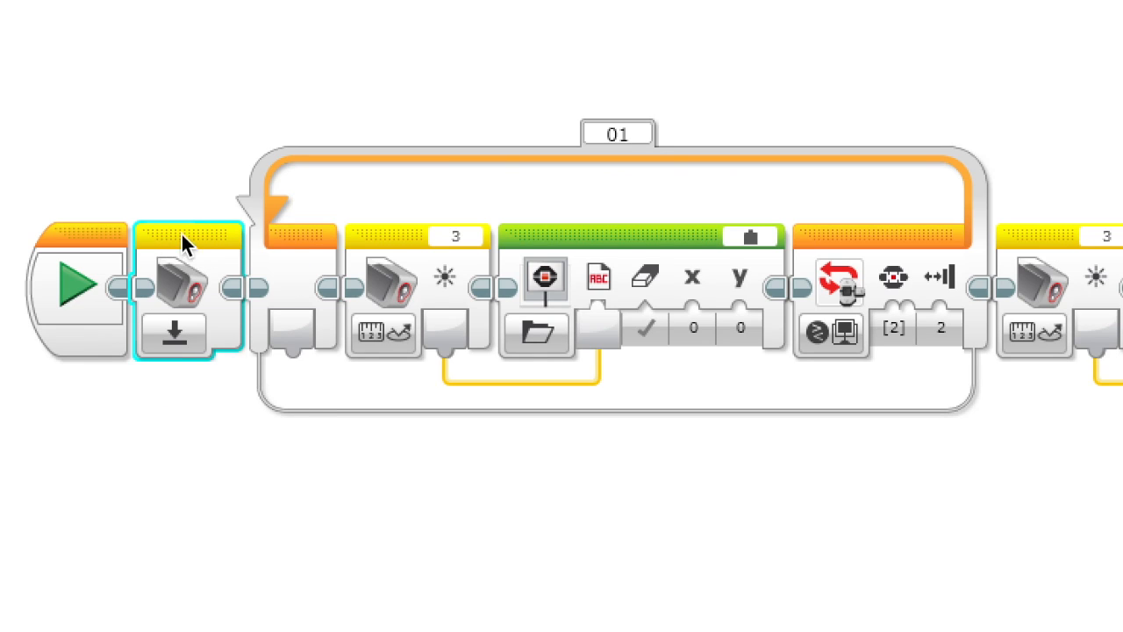
mouse_move(184, 251)
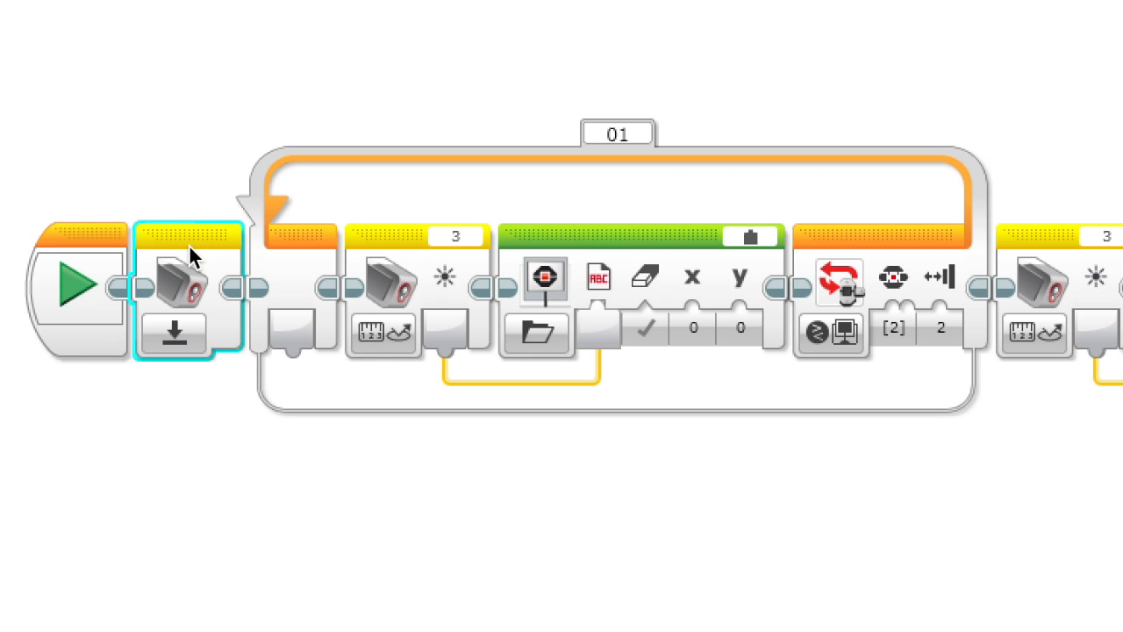
mouse_move(425, 246)
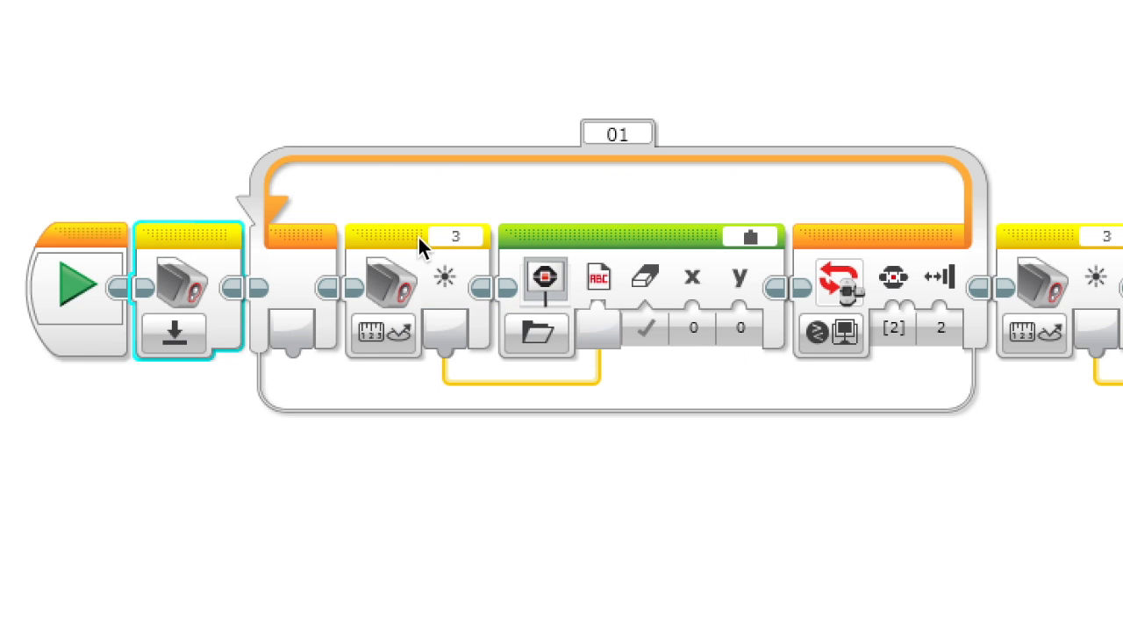
left_click(386, 281)
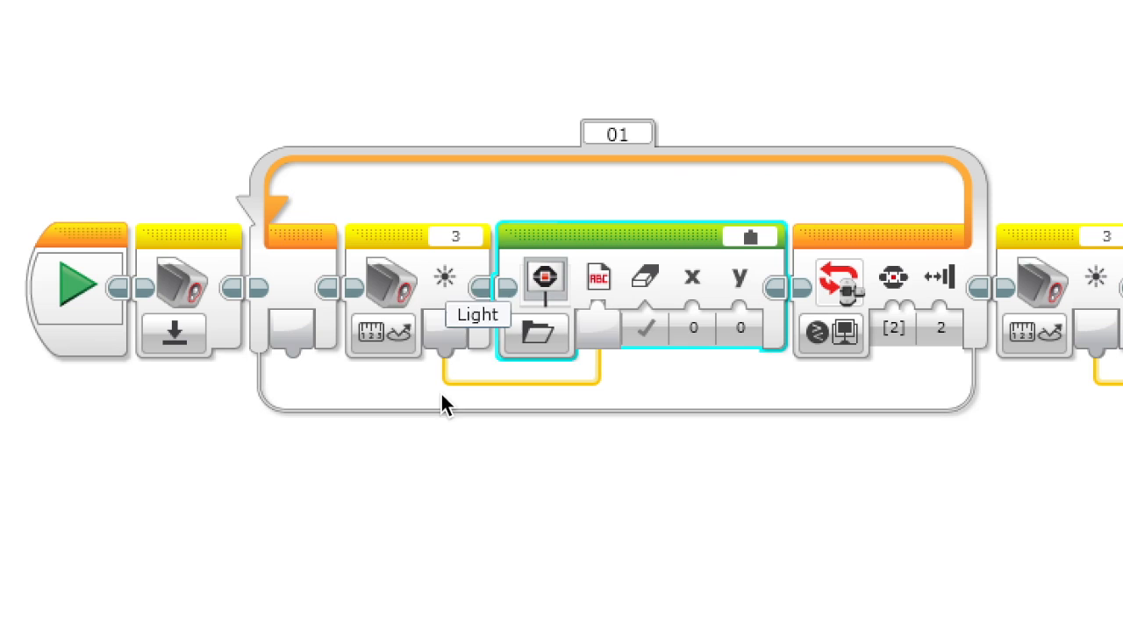
mouse_move(325, 272)
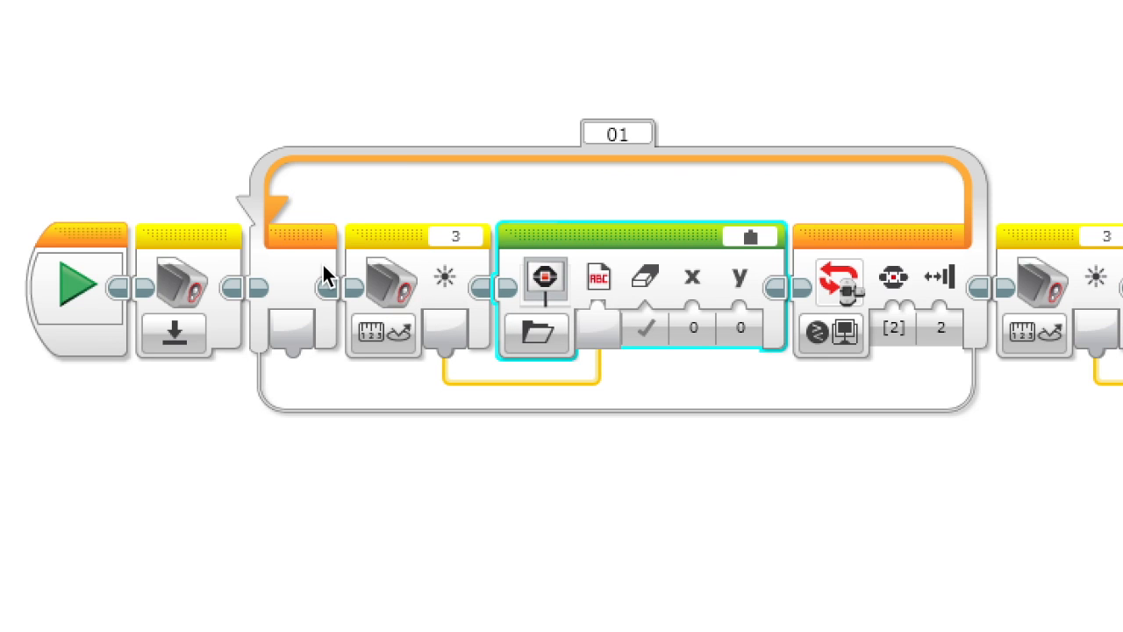
left_click(382, 334)
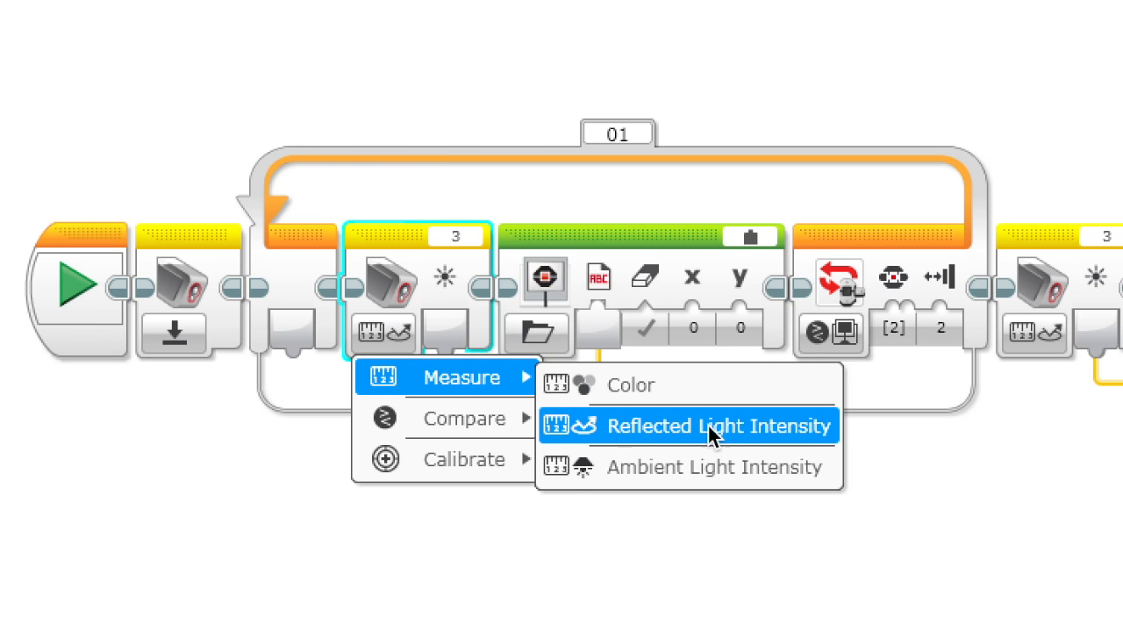
left_click(715, 426)
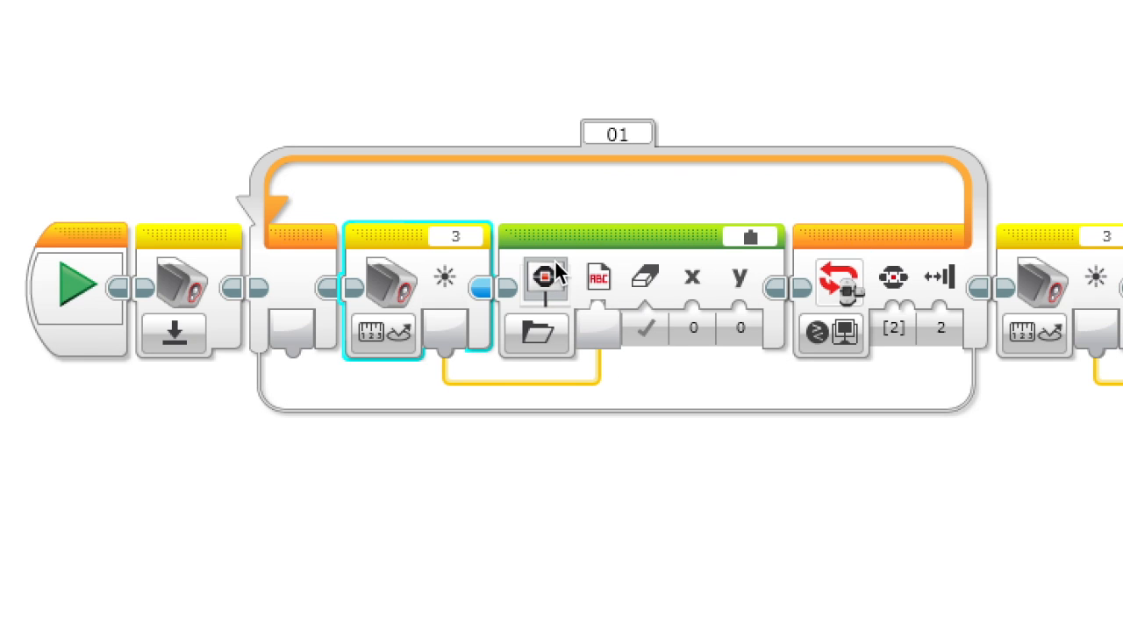
left_click(750, 237)
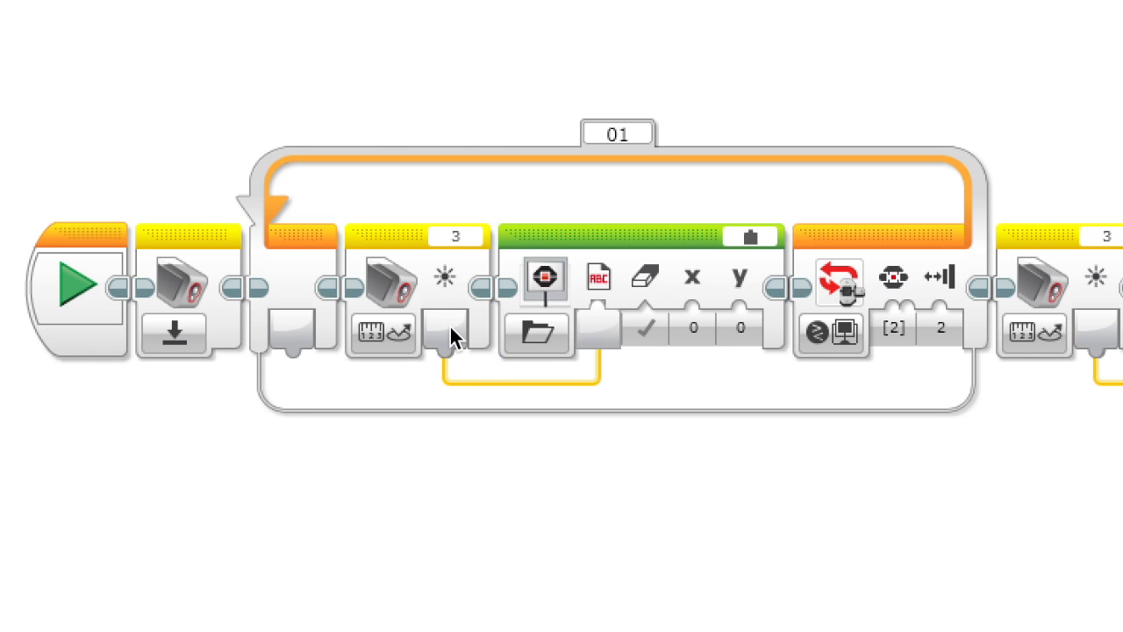
mouse_move(566, 334)
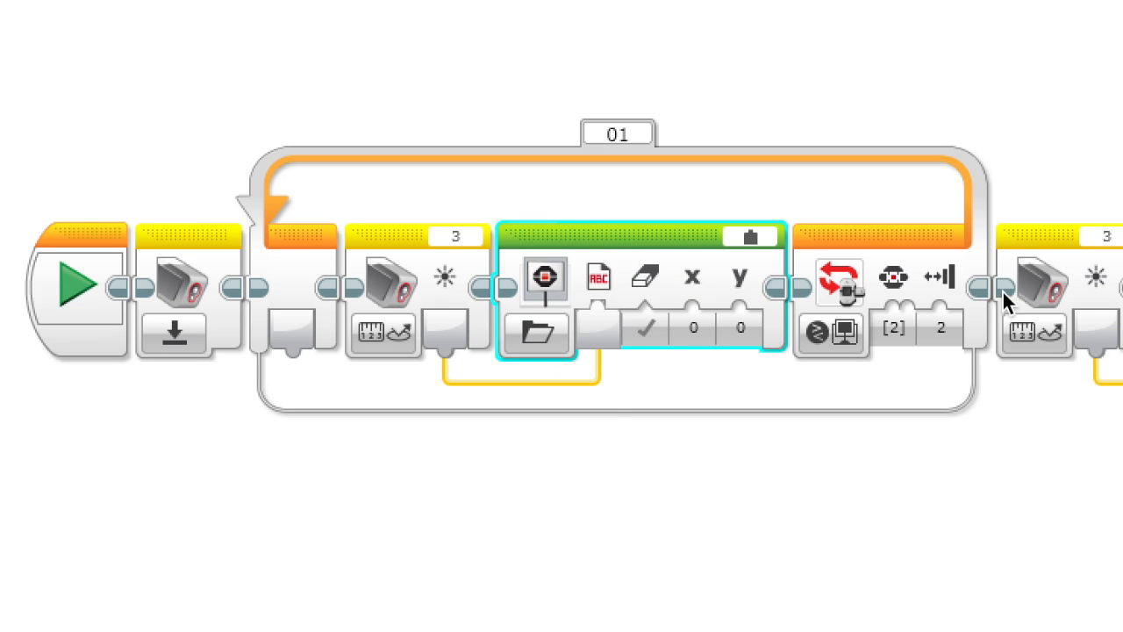
left_click(895, 327)
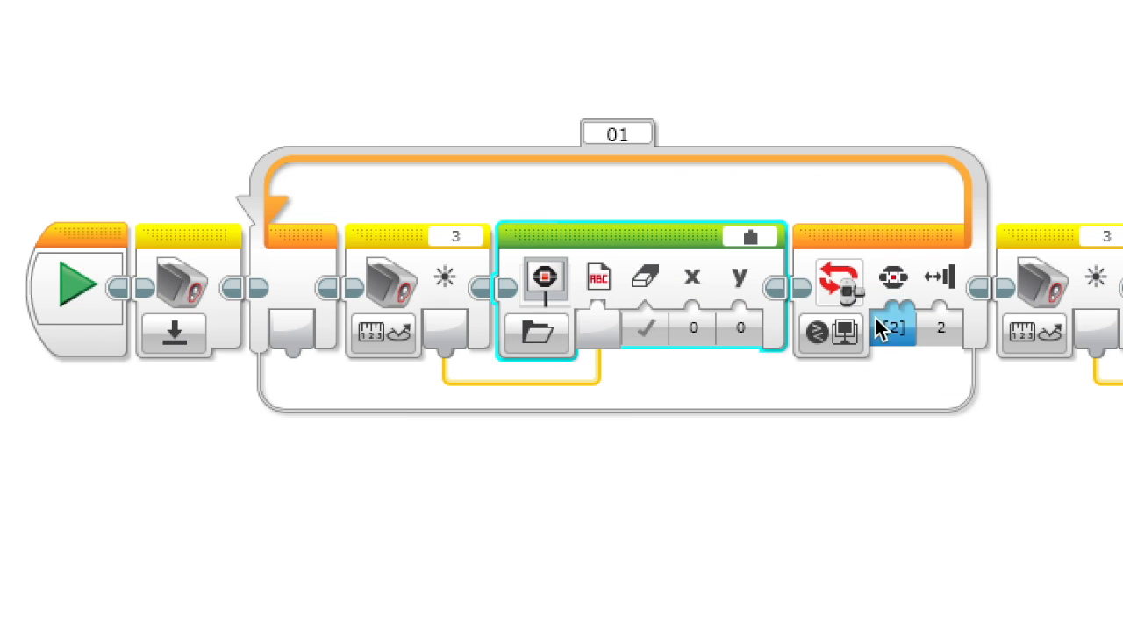
mouse_move(842, 329)
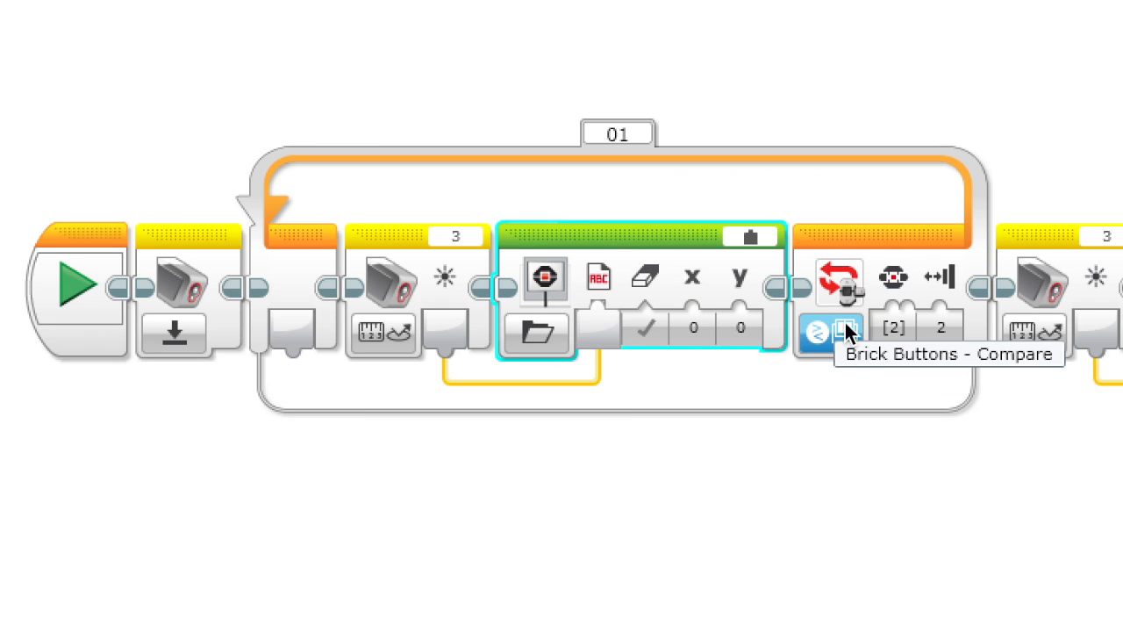
mouse_move(889, 279)
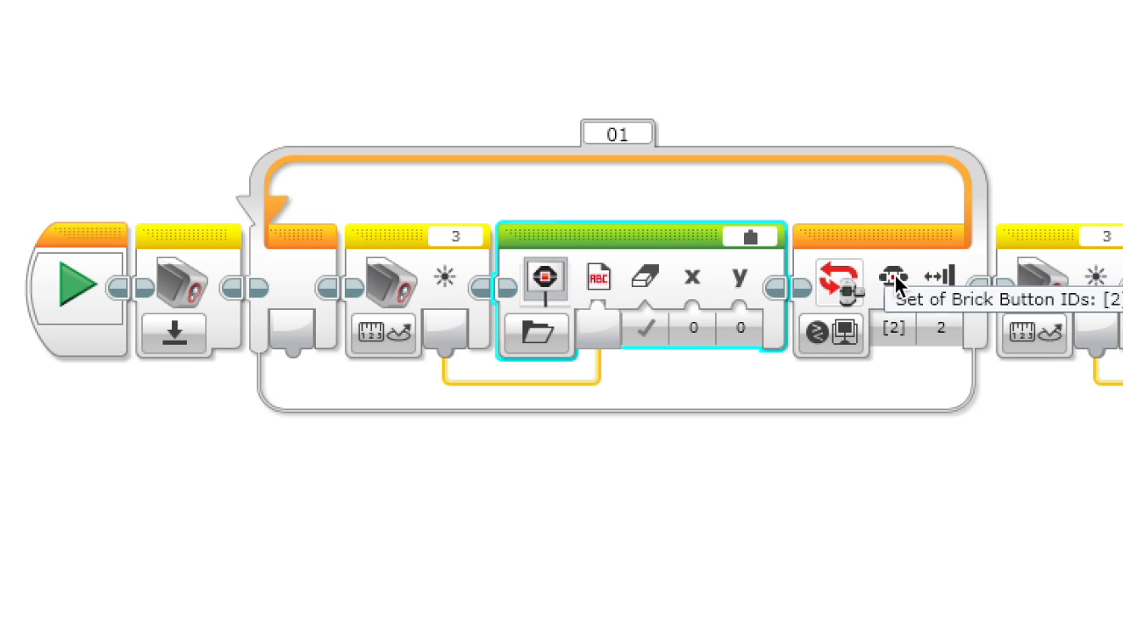
mouse_move(865, 303)
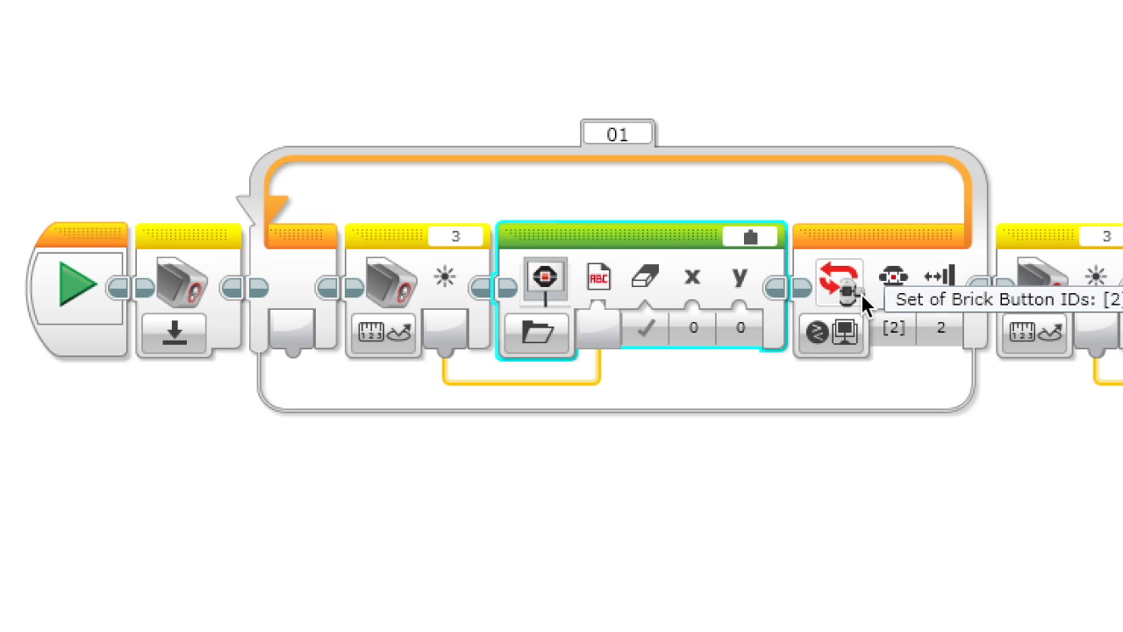
mouse_move(1114, 296)
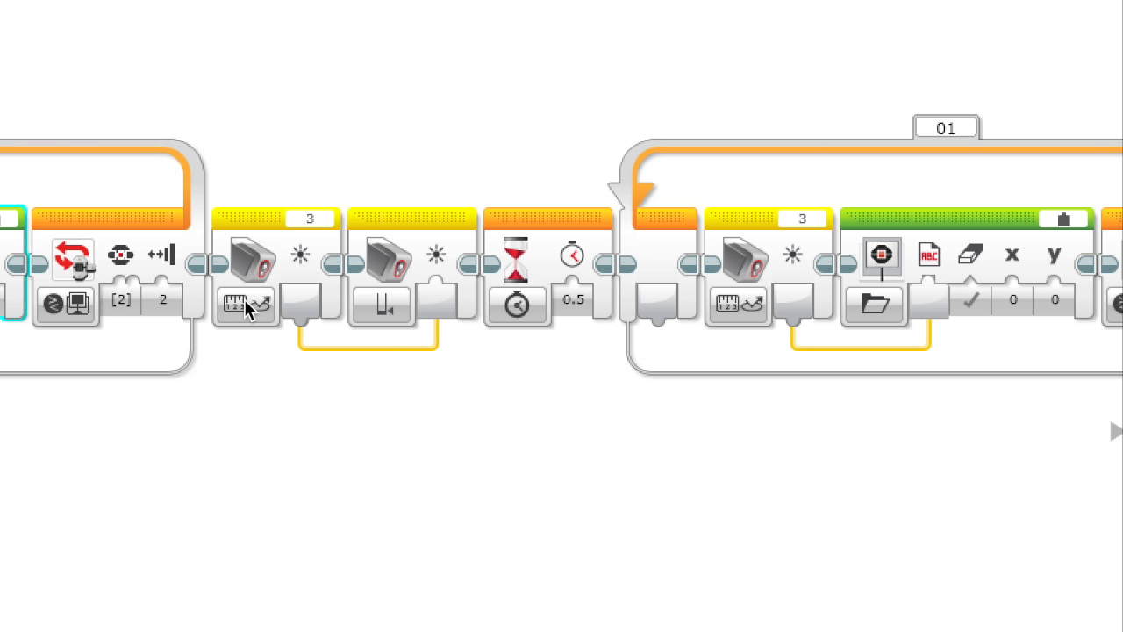
Set the calibration block to calibrate minimum reflected light intensity
left_click(244, 304)
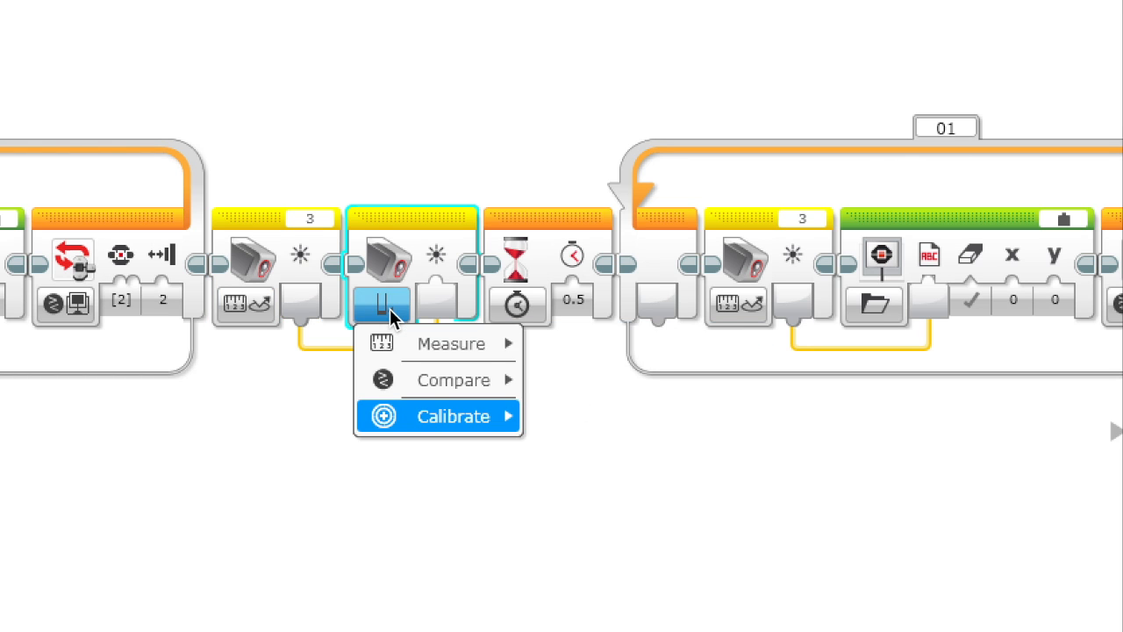
mouse_move(453, 416)
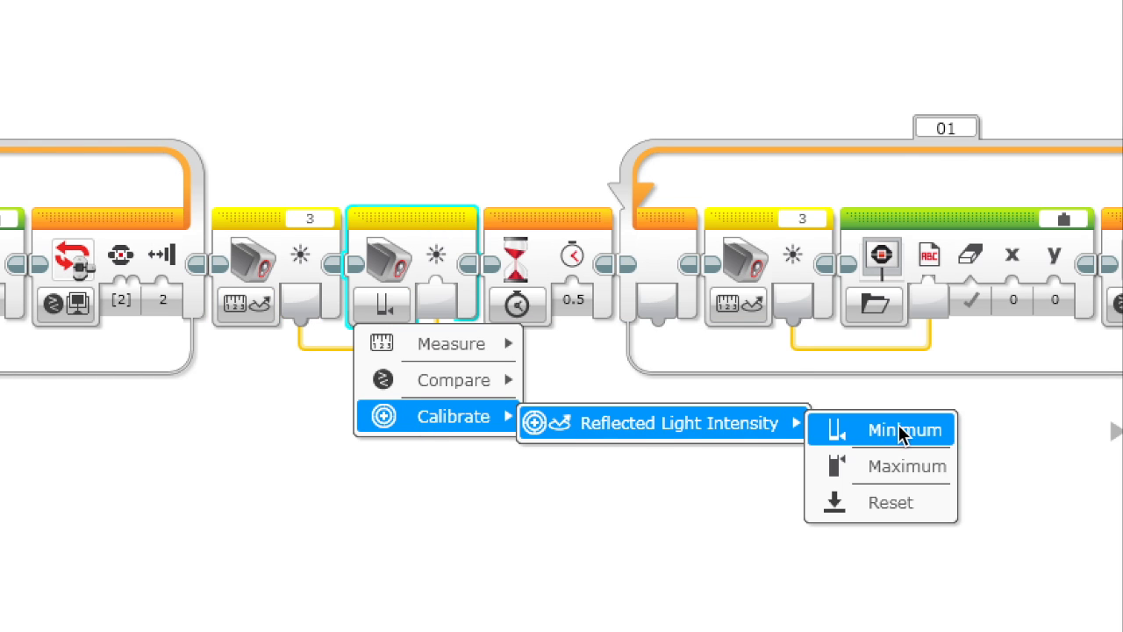
left_click(902, 430)
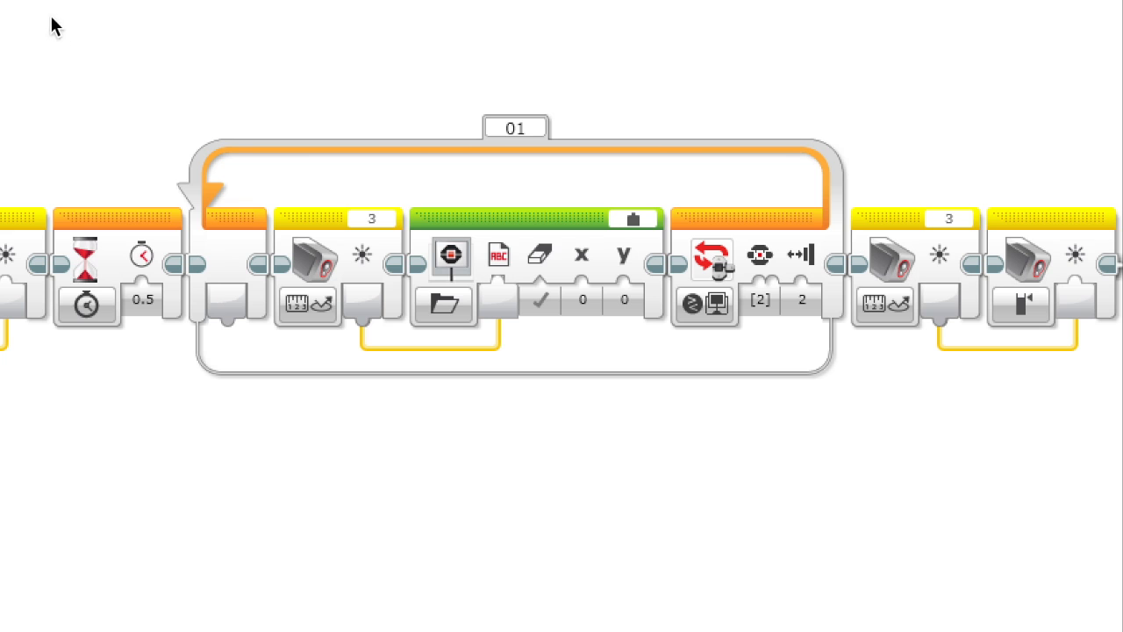
mouse_move(247, 62)
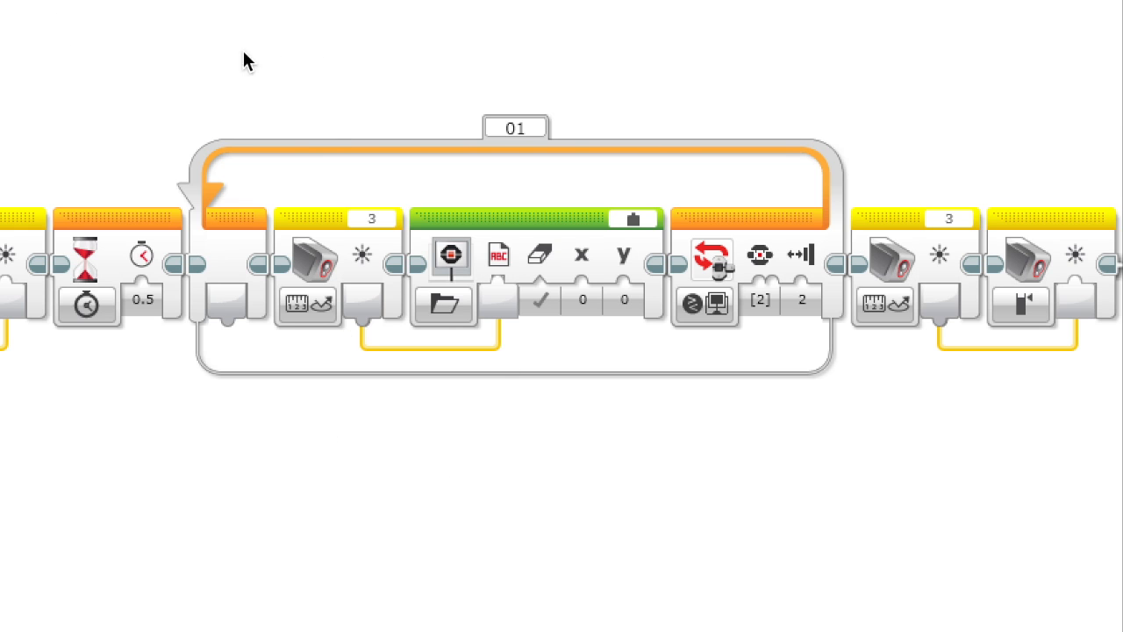
mouse_move(86, 304)
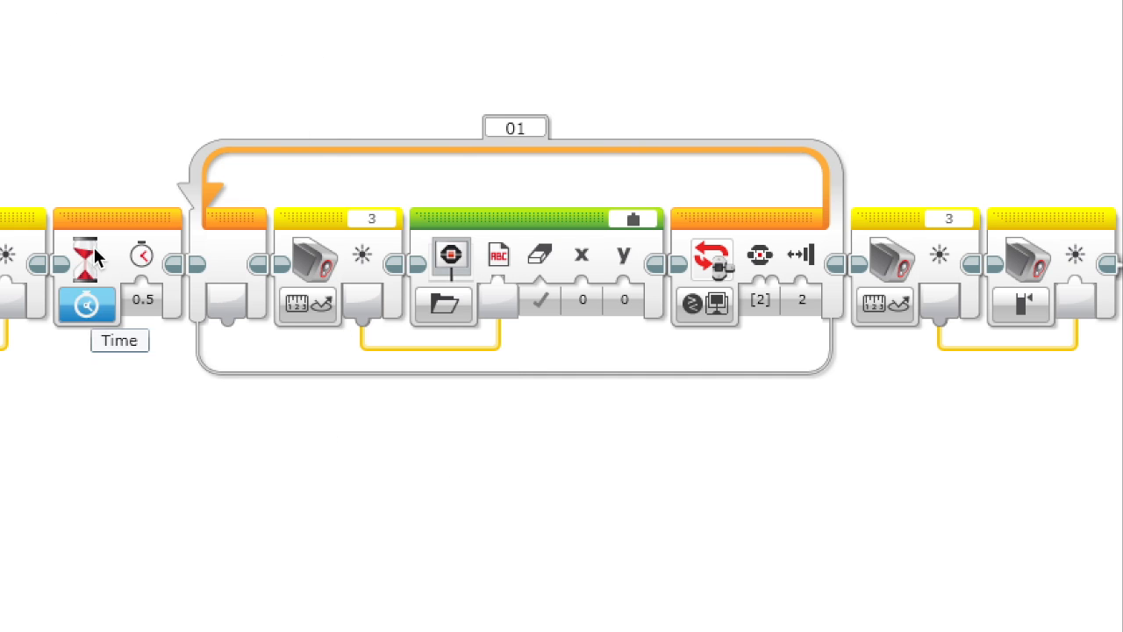
mouse_move(154, 307)
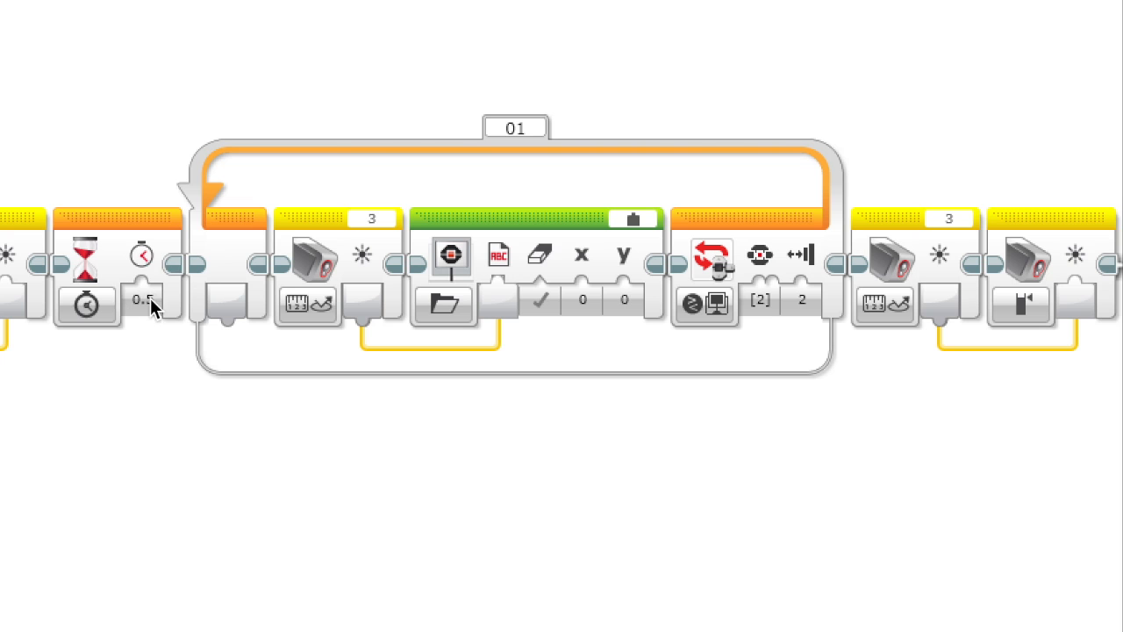
left_click(143, 300)
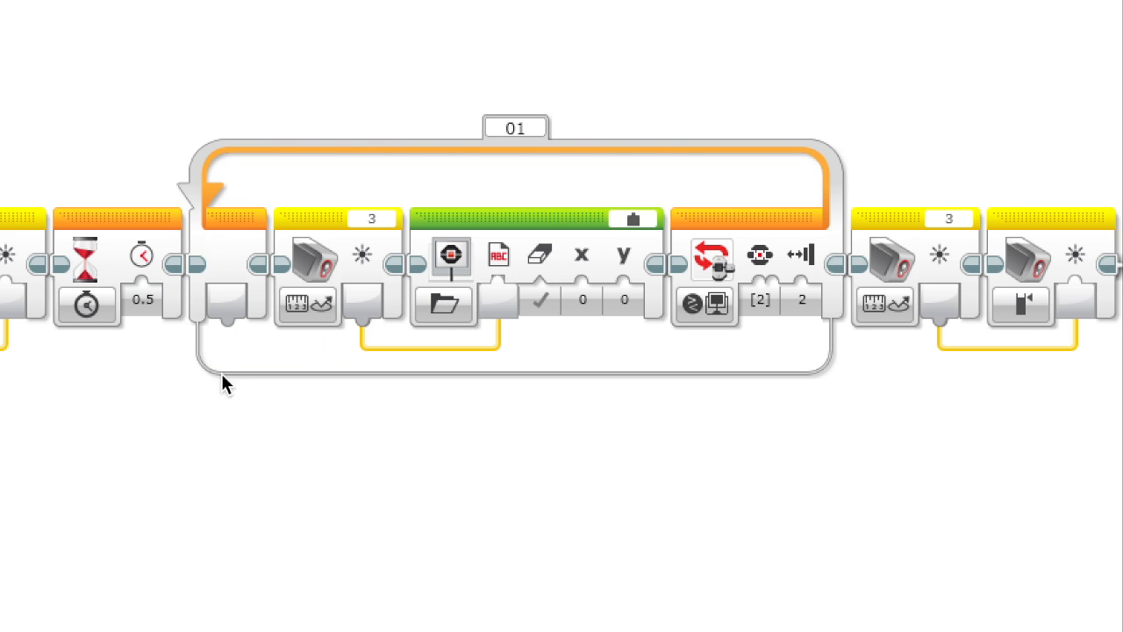
mouse_move(307, 303)
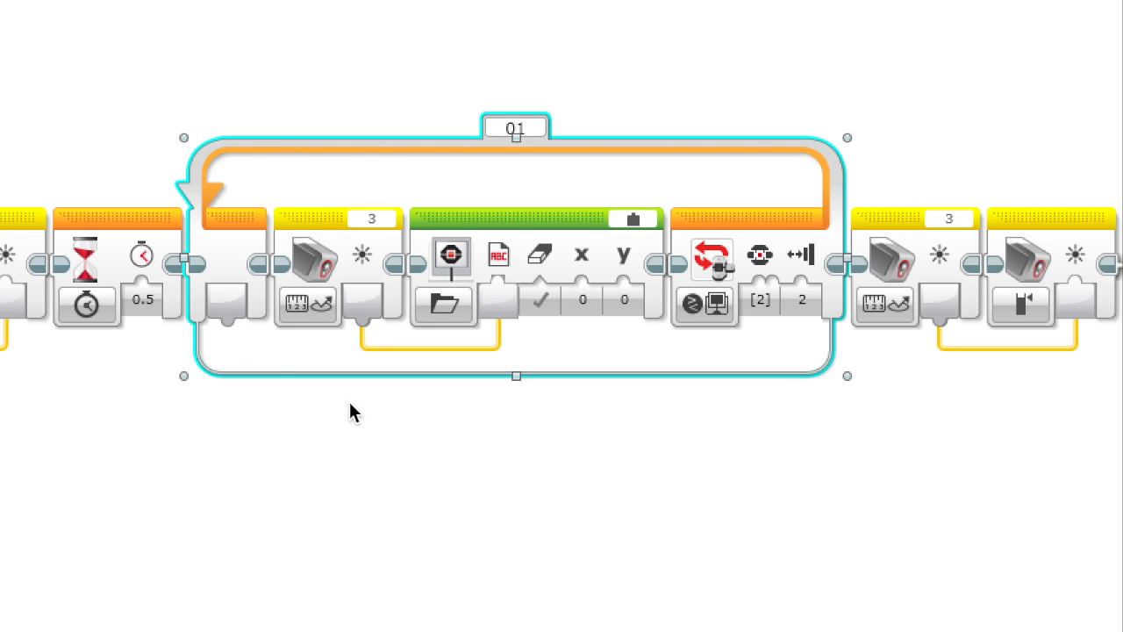
left_click(522, 500)
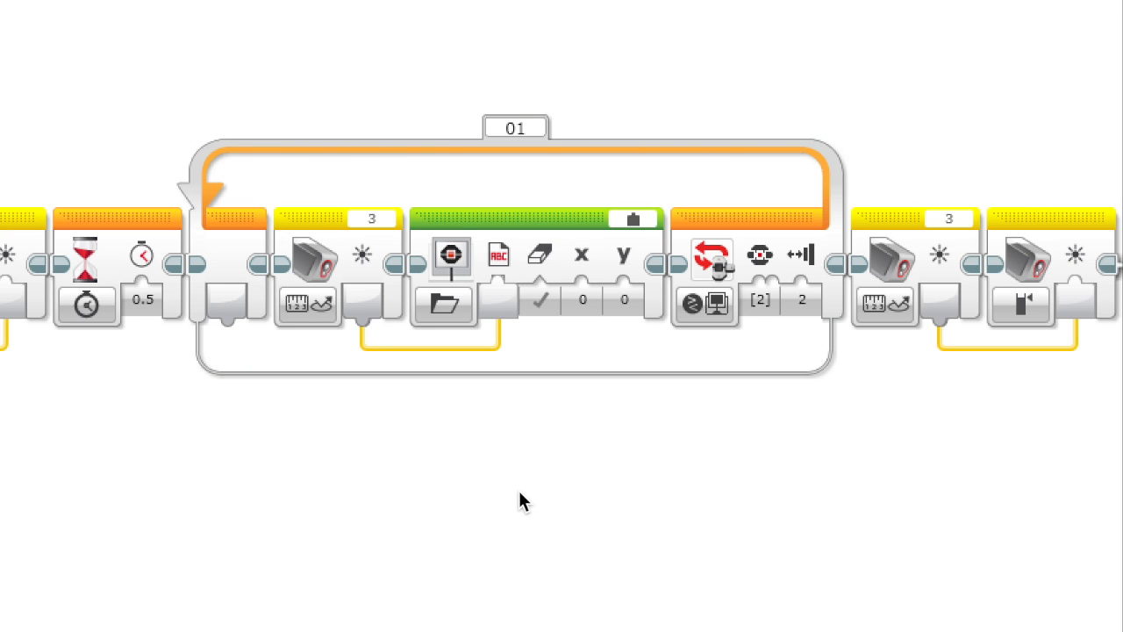
mouse_move(466, 474)
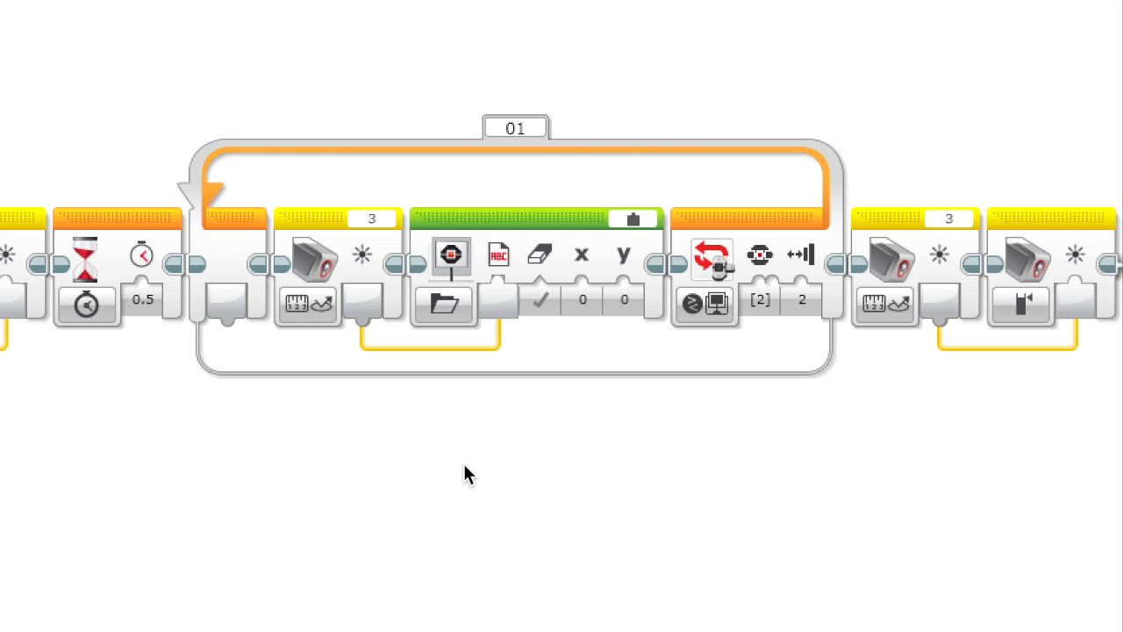
mouse_move(1093, 386)
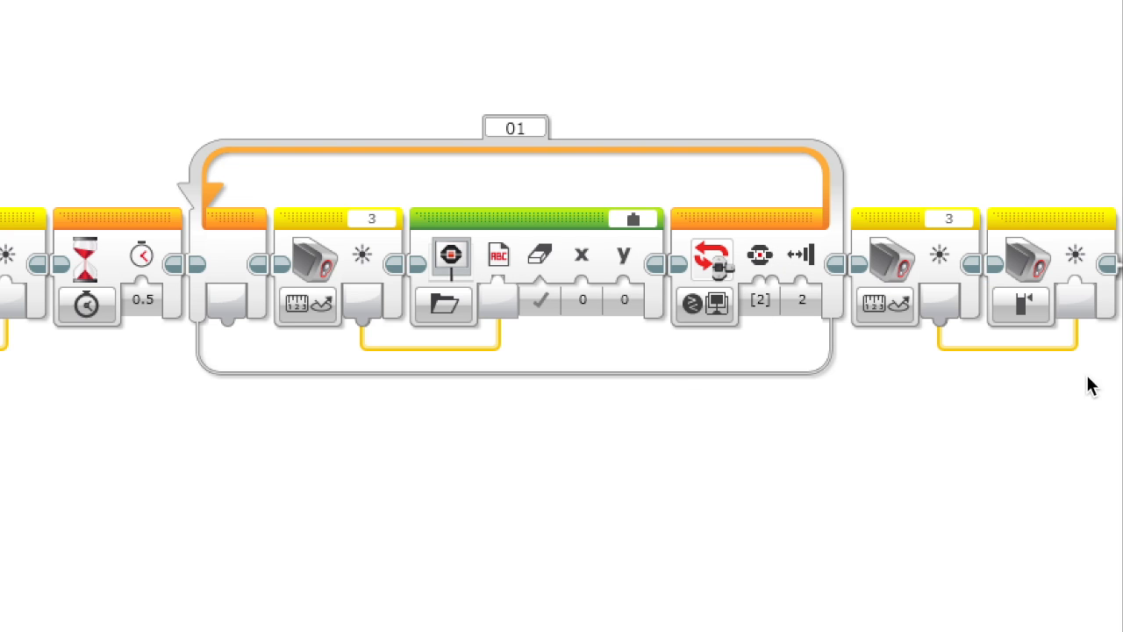
left_click(913, 303)
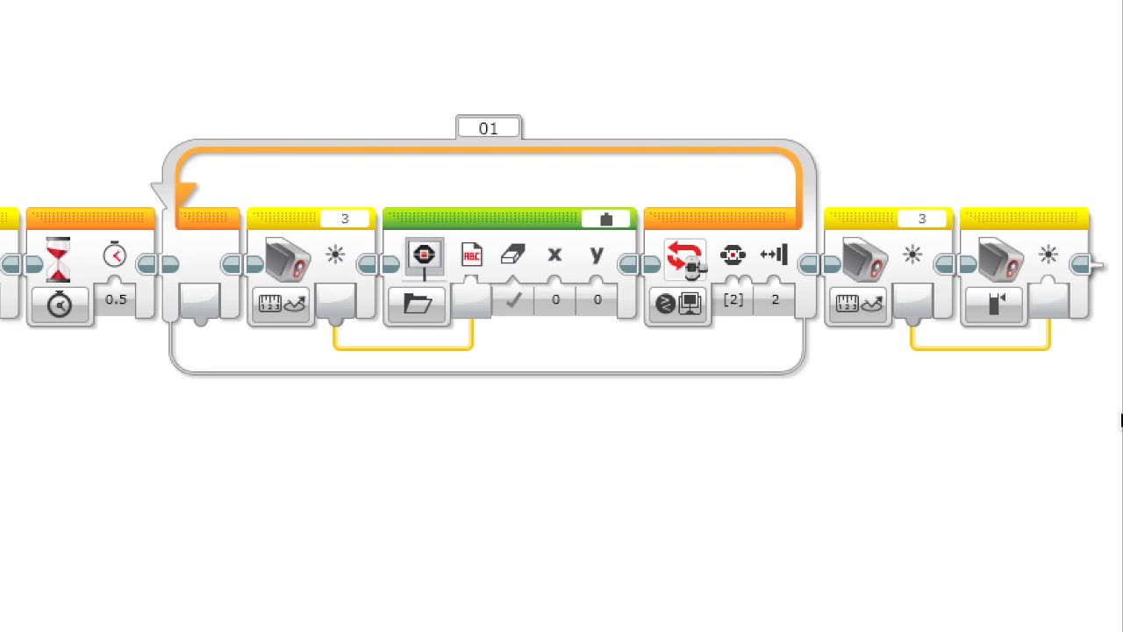
left_click(996, 303)
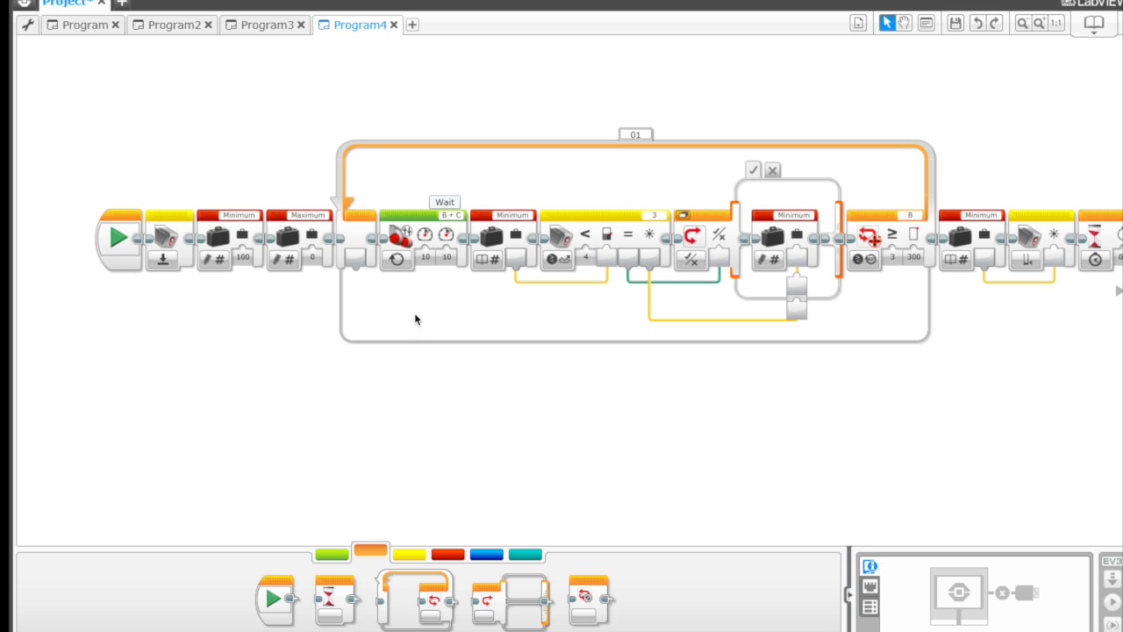
mouse_move(301, 367)
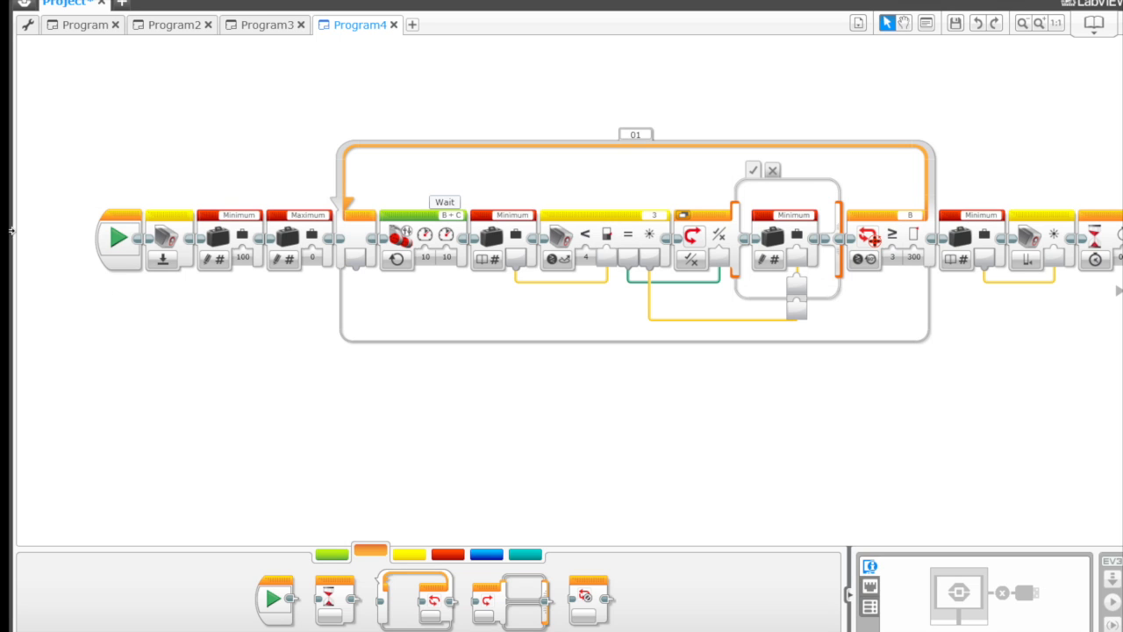
mouse_move(219, 138)
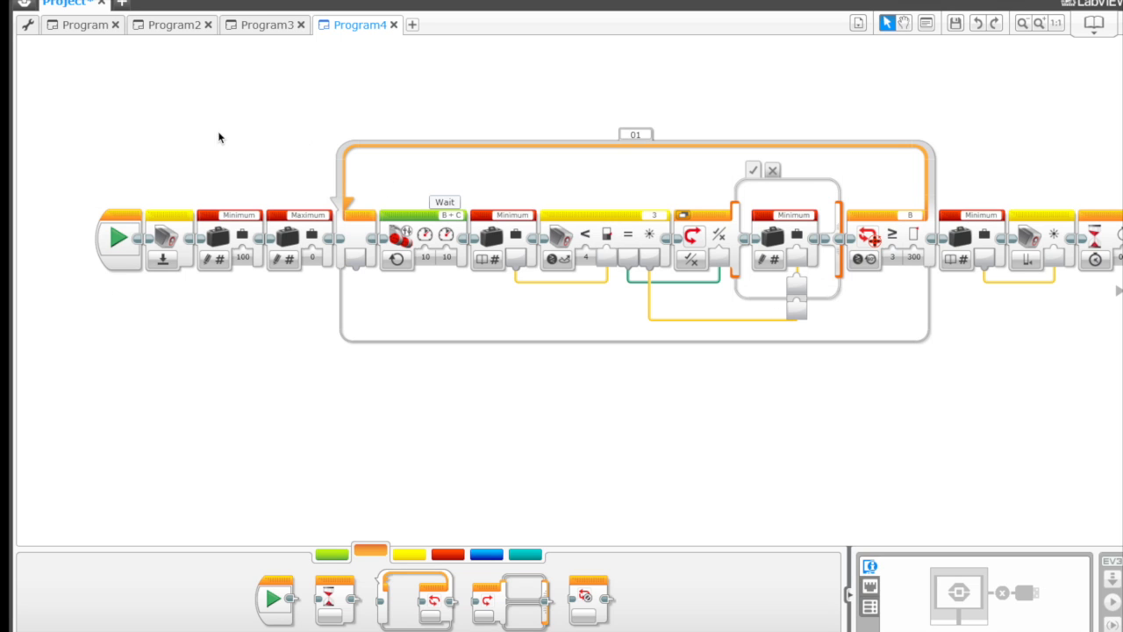
mouse_move(256, 128)
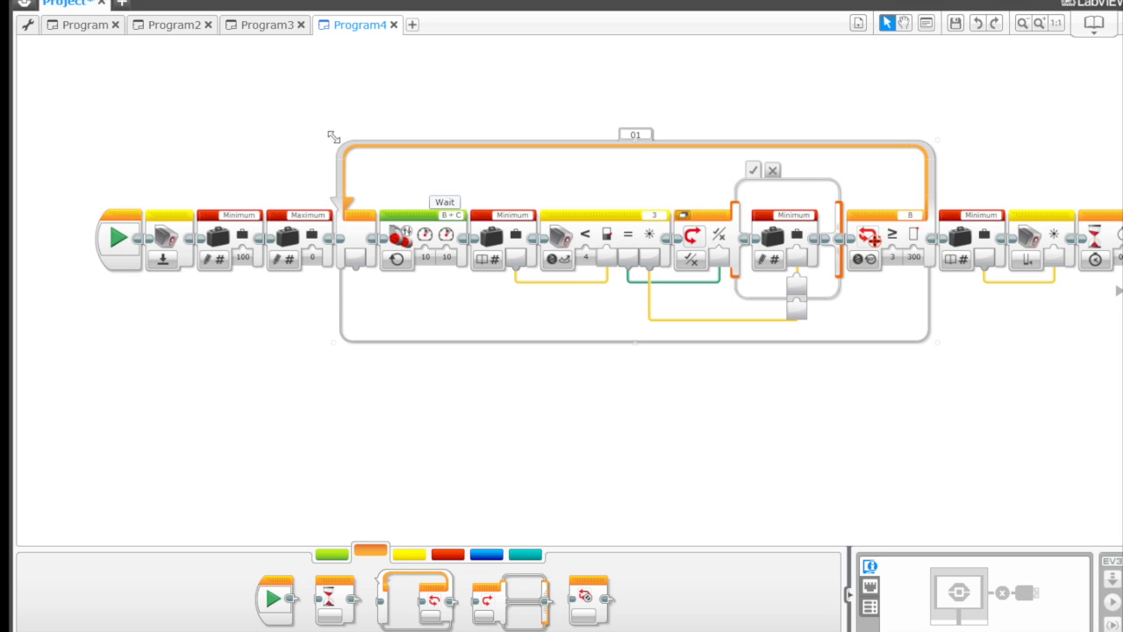
mouse_move(285, 145)
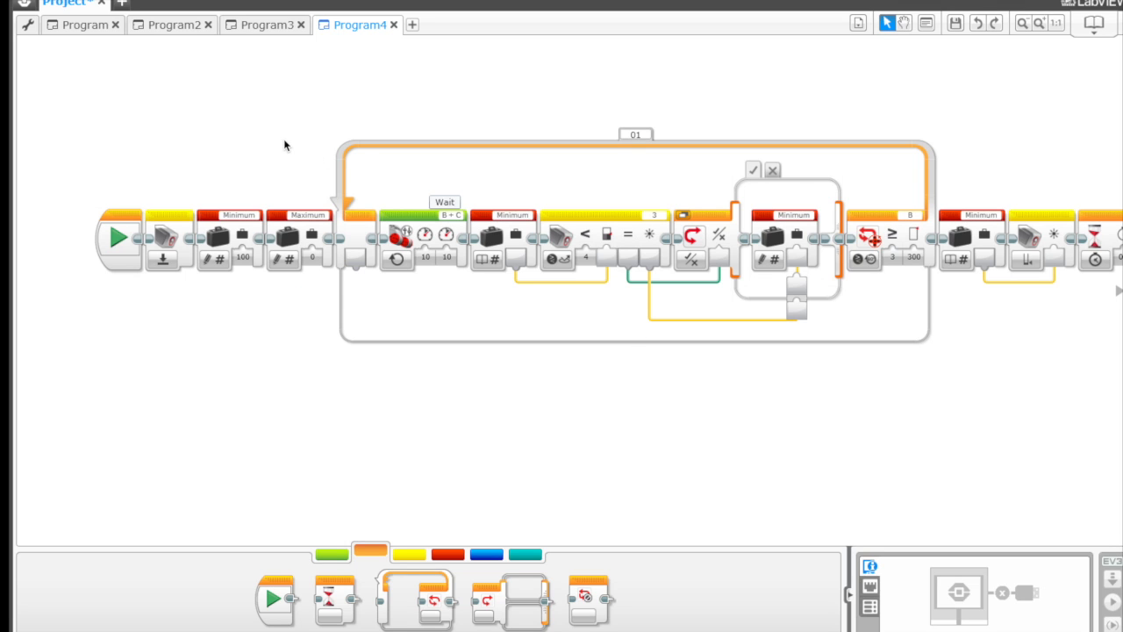
mouse_move(282, 147)
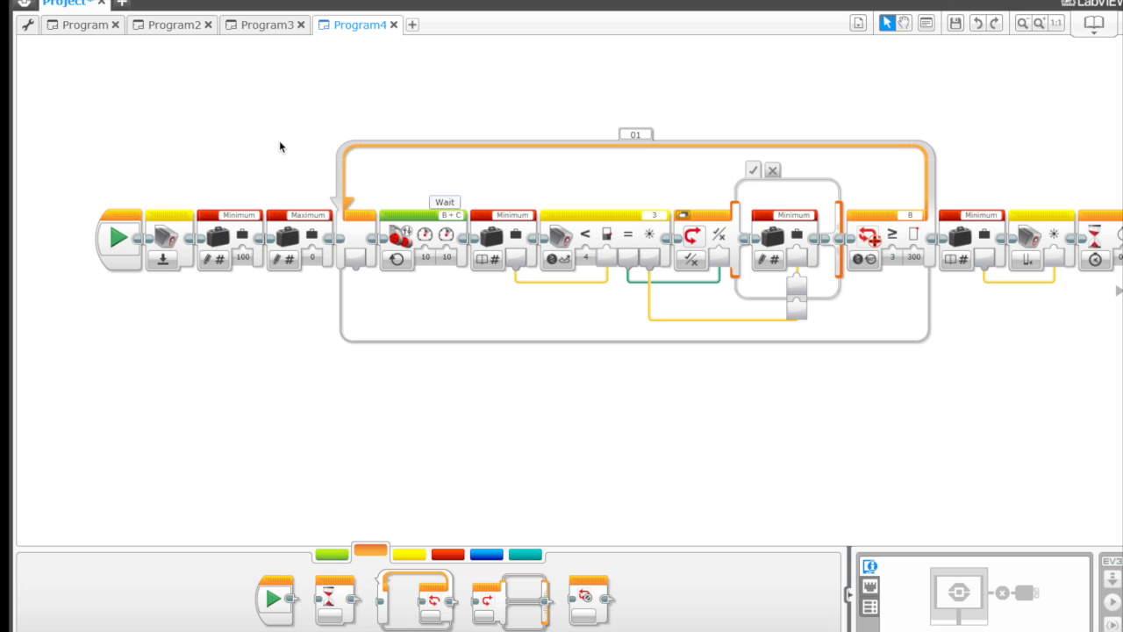
mouse_move(273, 104)
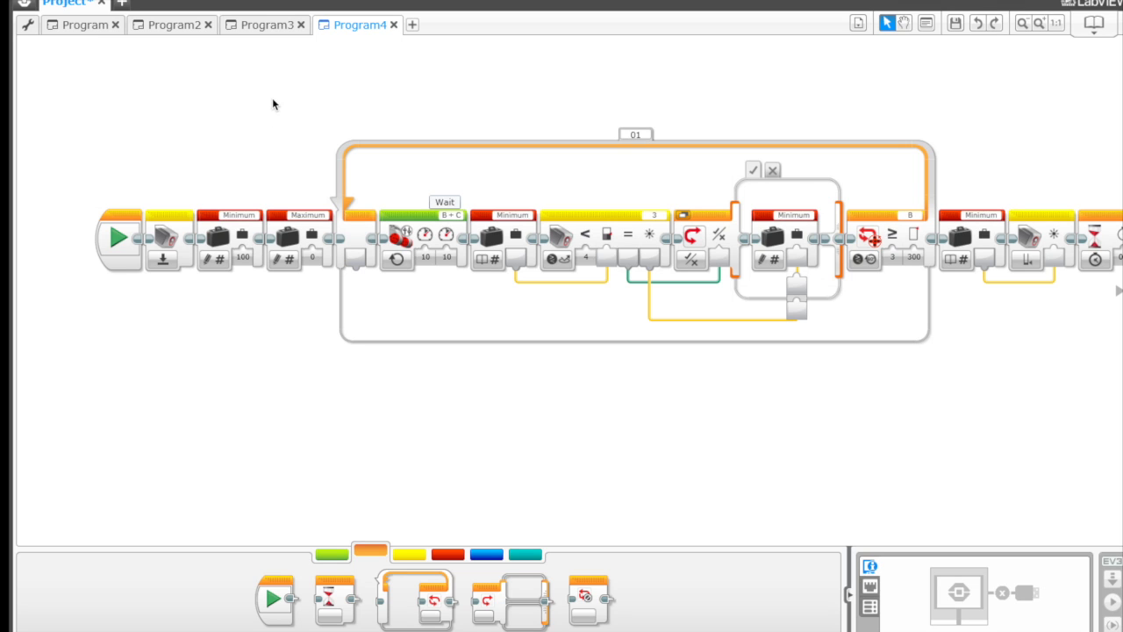
mouse_move(279, 395)
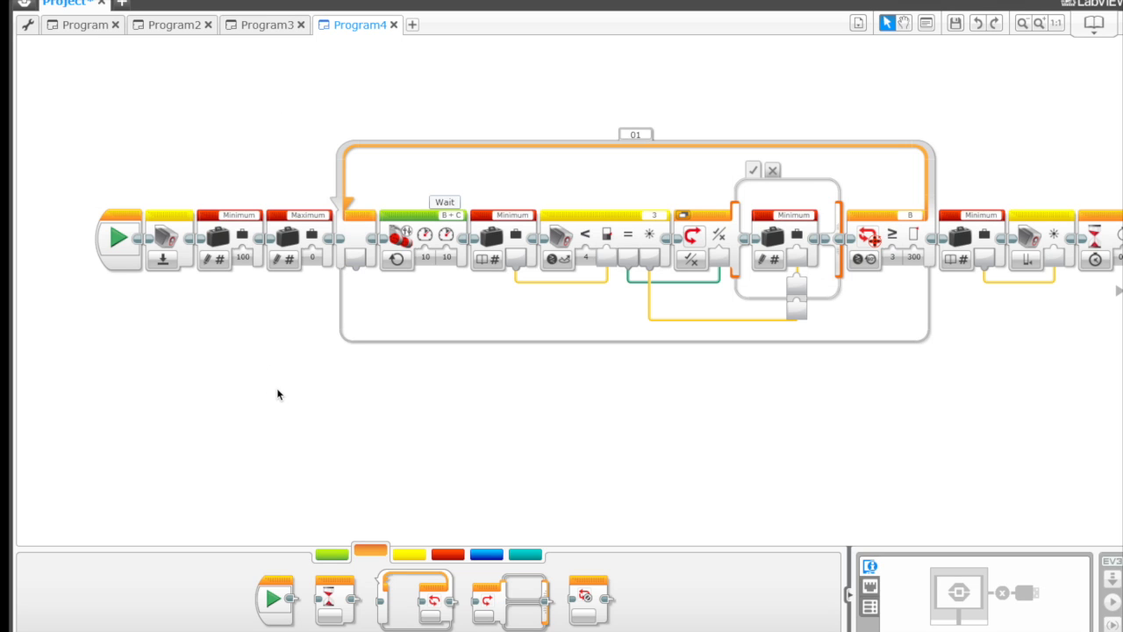
mouse_move(326, 375)
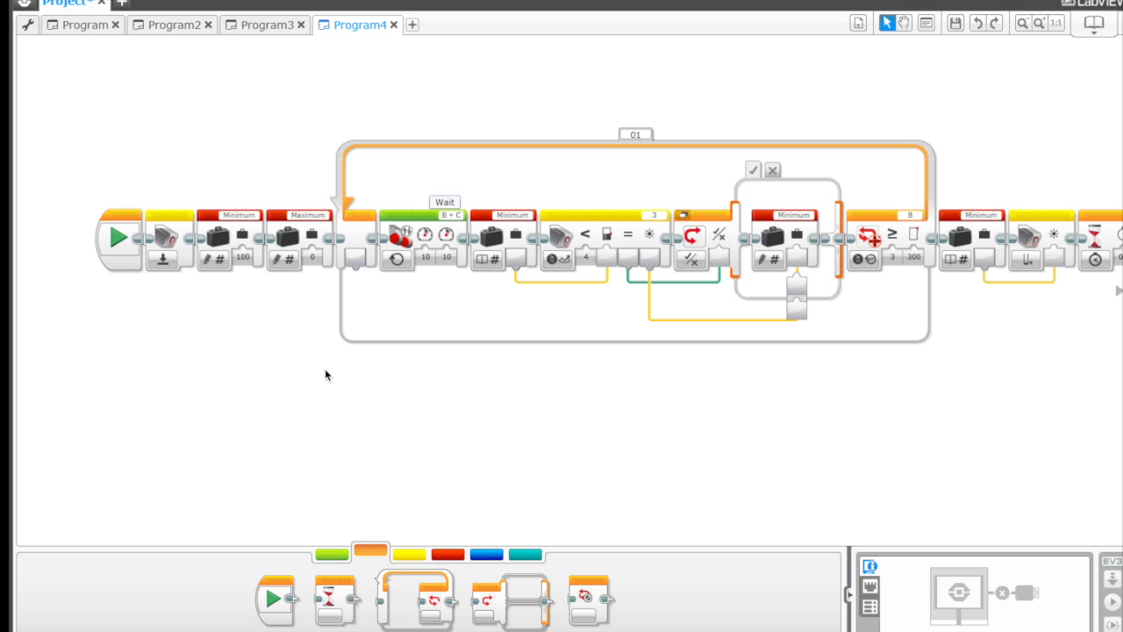
mouse_move(184, 311)
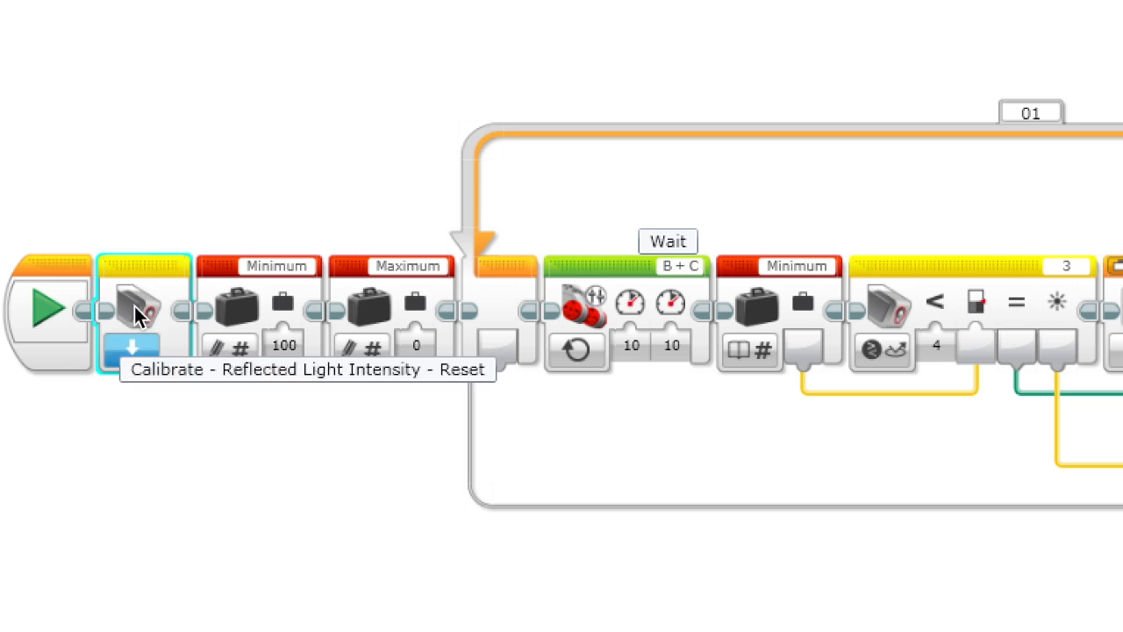
mouse_move(270, 153)
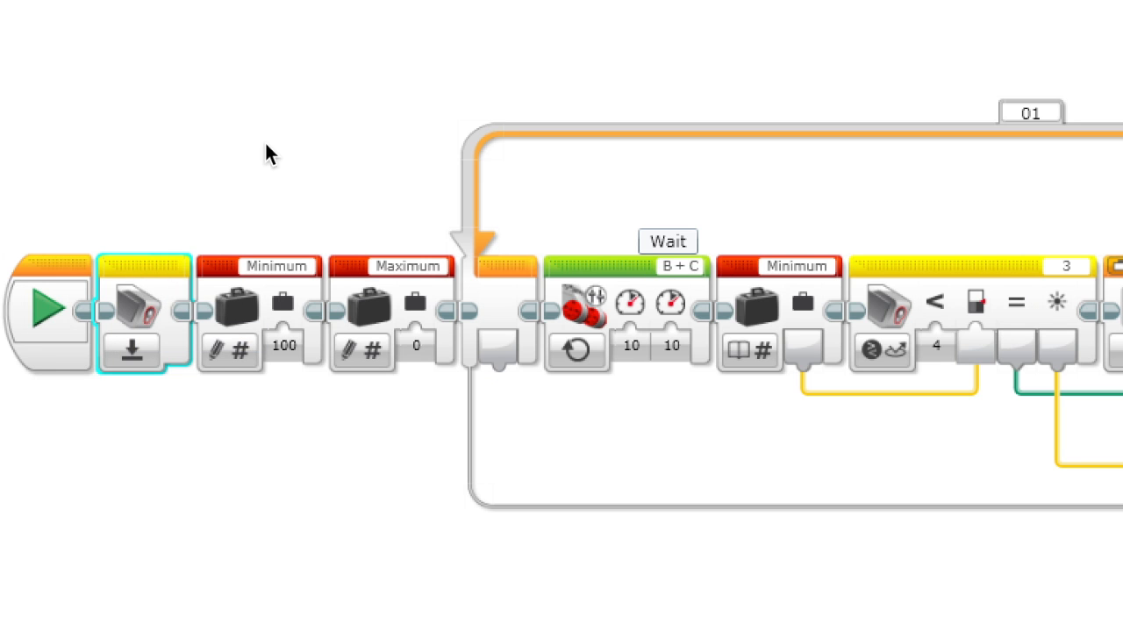
mouse_move(276, 266)
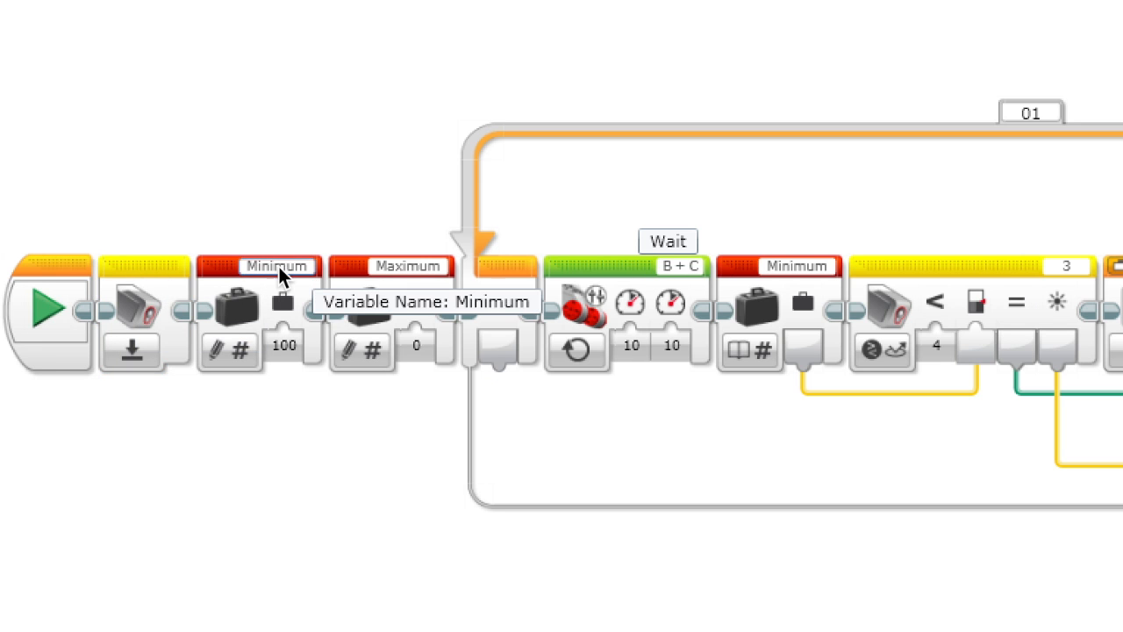
Adjust the blocks leading to the reflected light comparison block
left_click(276, 266)
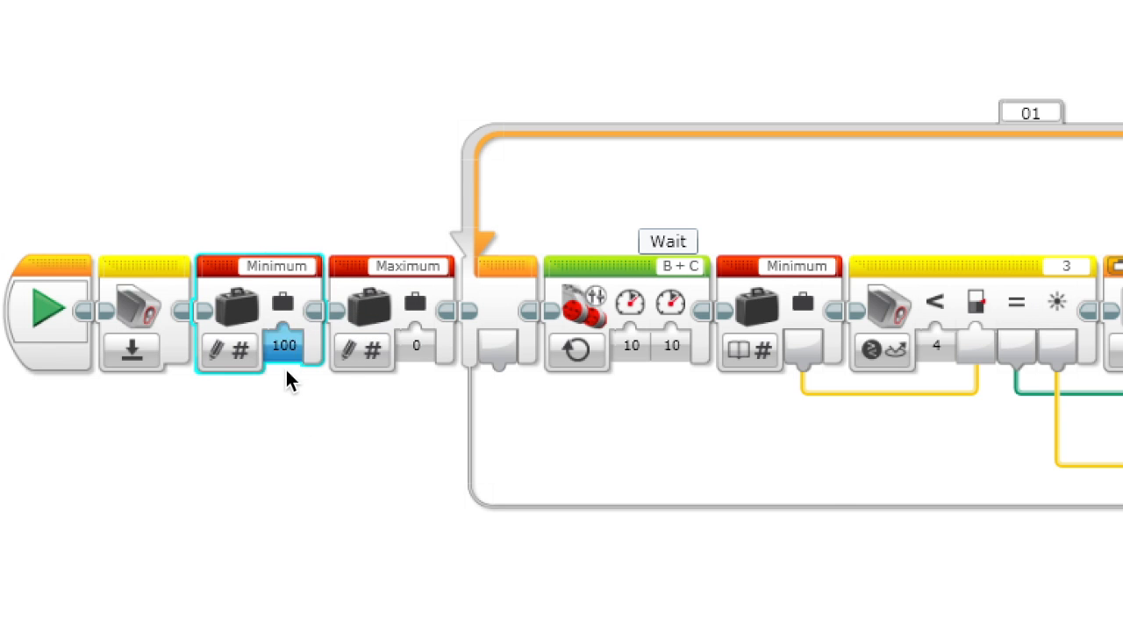
left_click(295, 438)
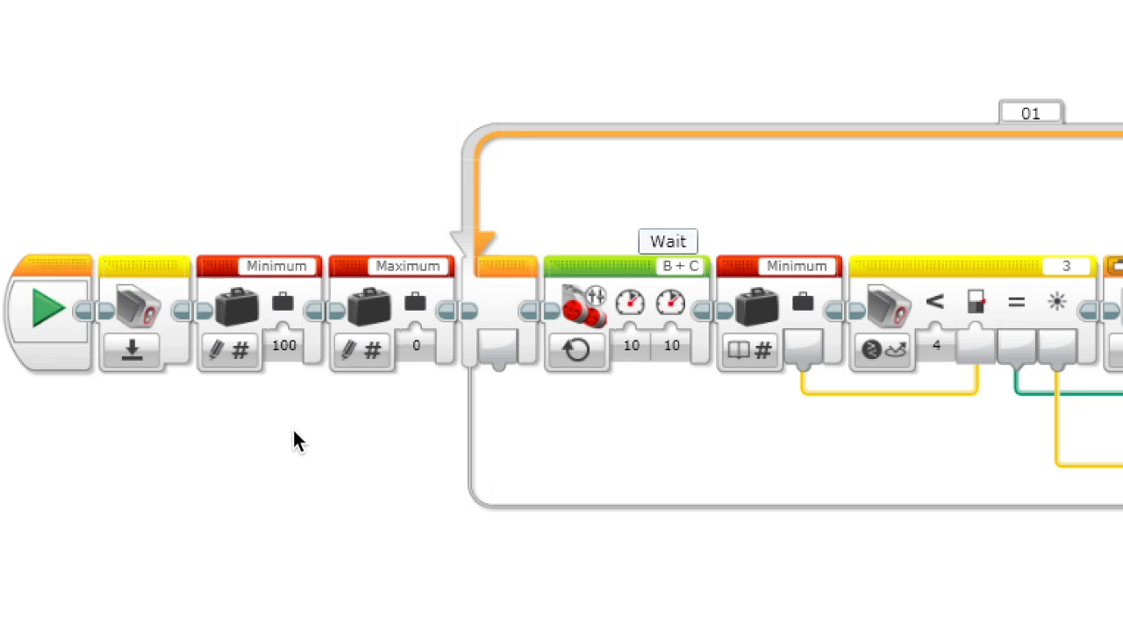
mouse_move(270, 374)
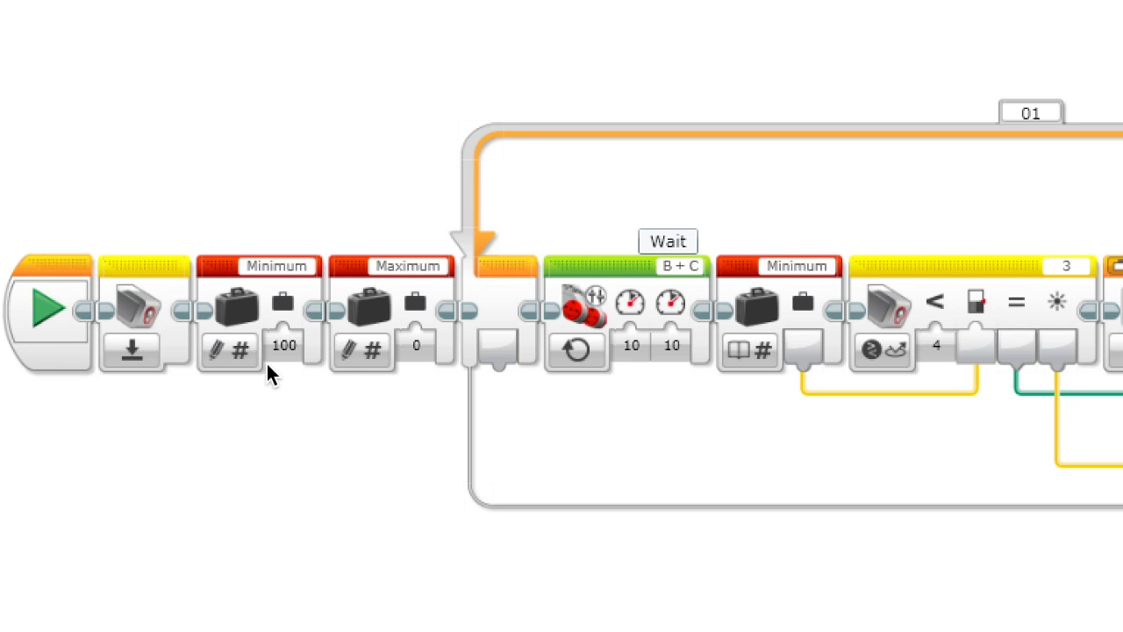
mouse_move(297, 406)
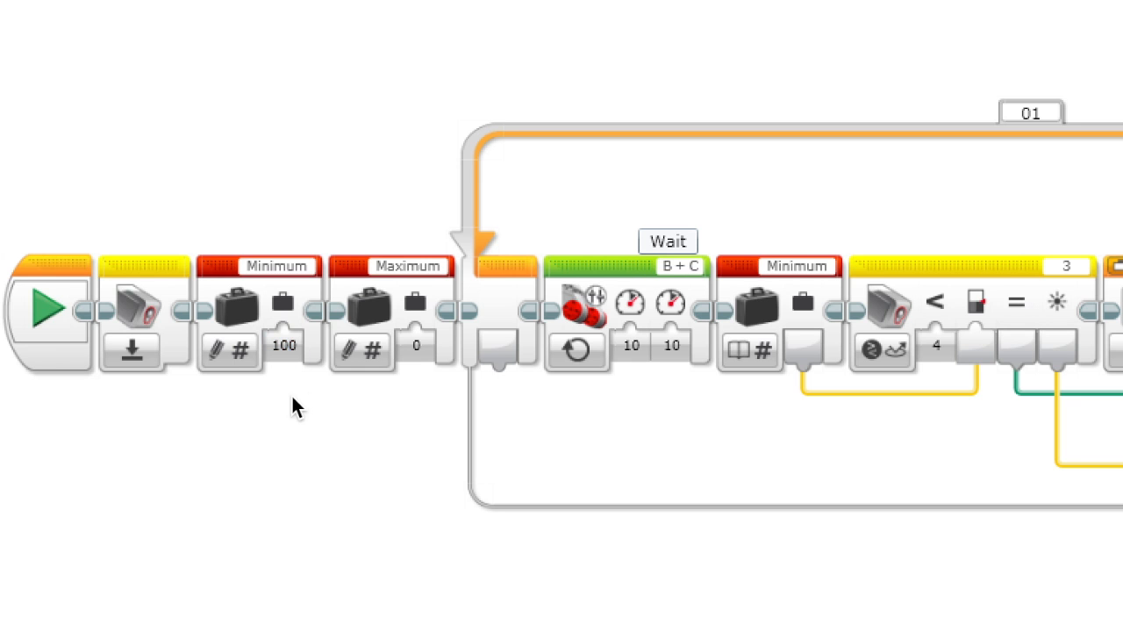
left_click(415, 344)
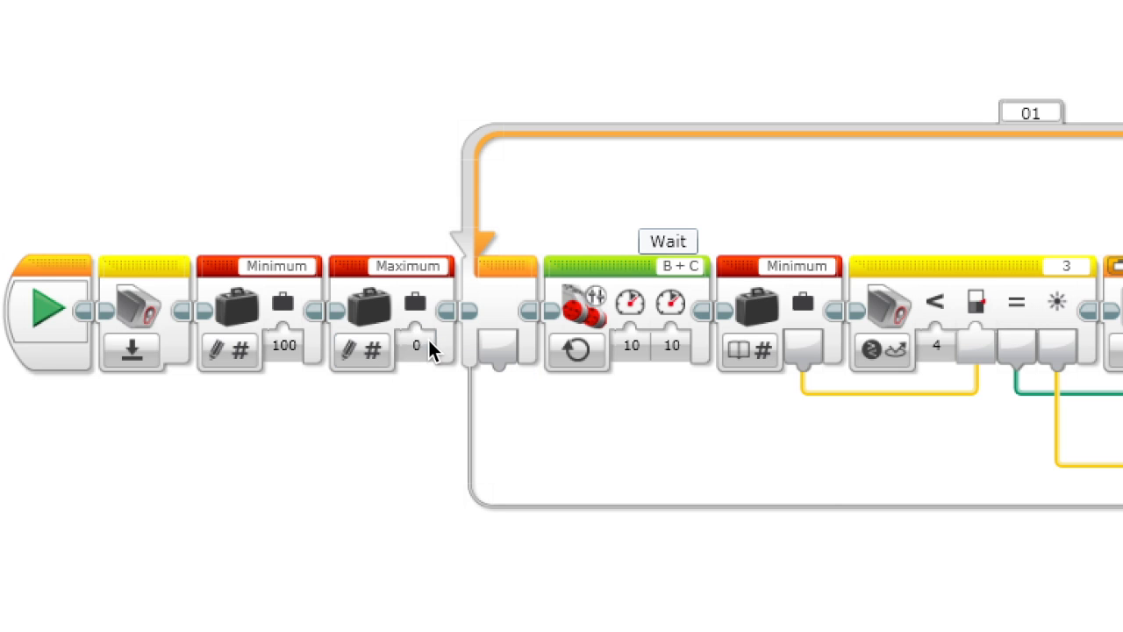
left_click(416, 345)
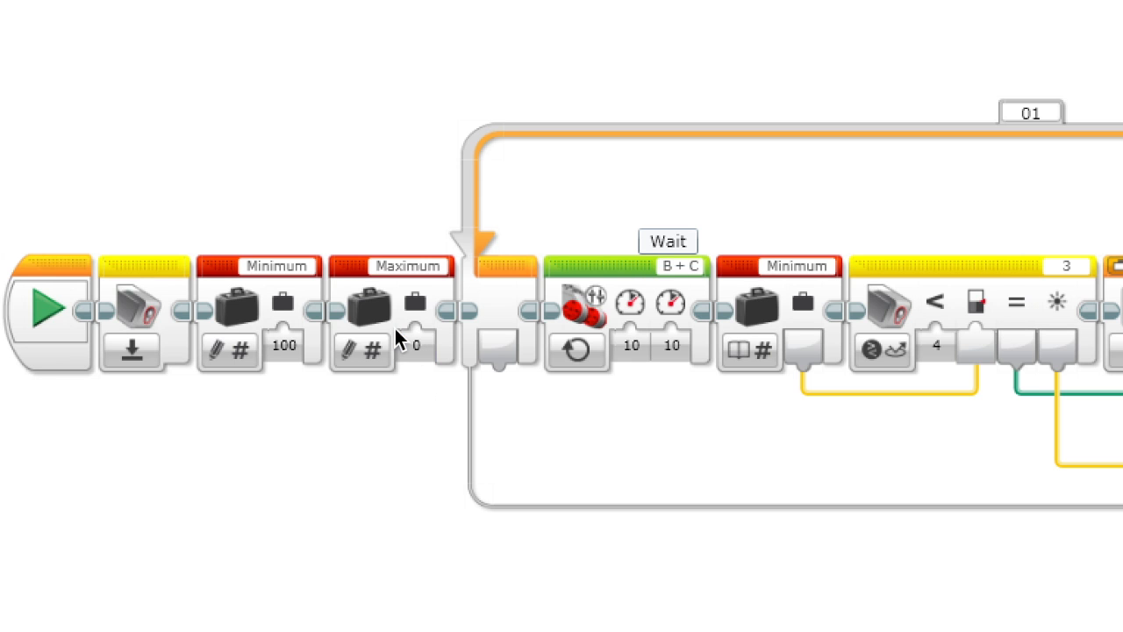
mouse_move(390, 415)
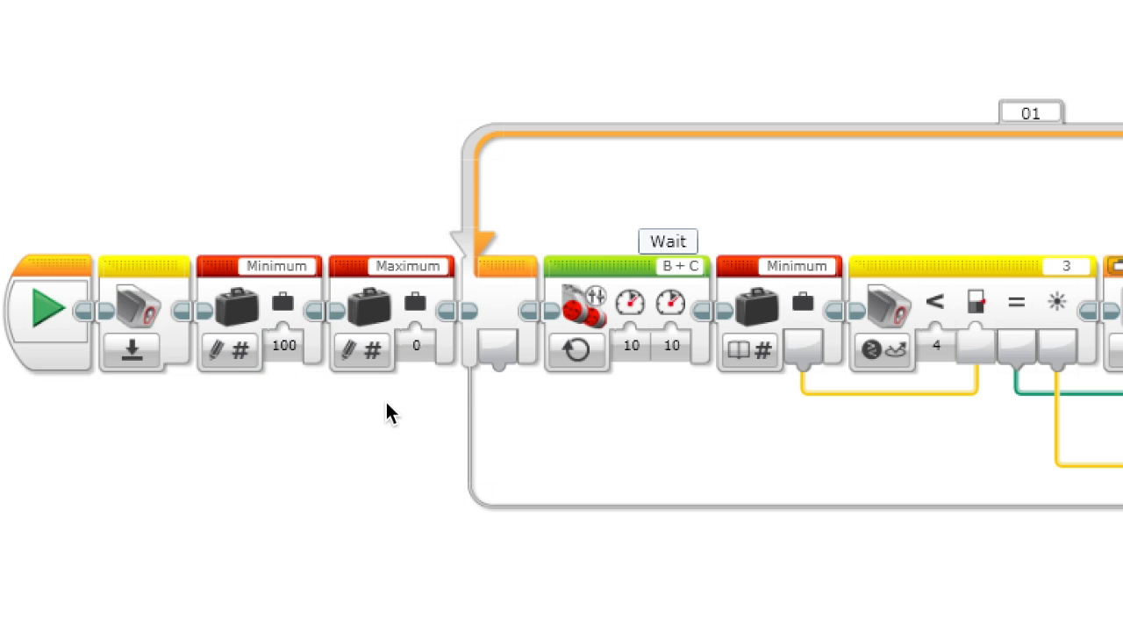
mouse_move(671, 289)
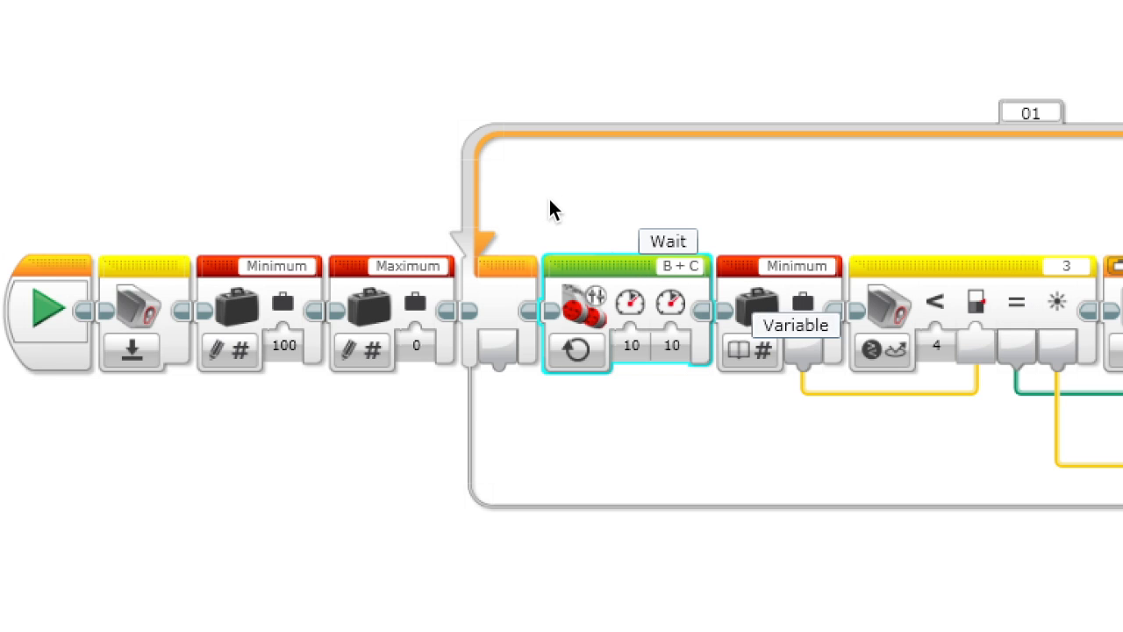
mouse_move(513, 42)
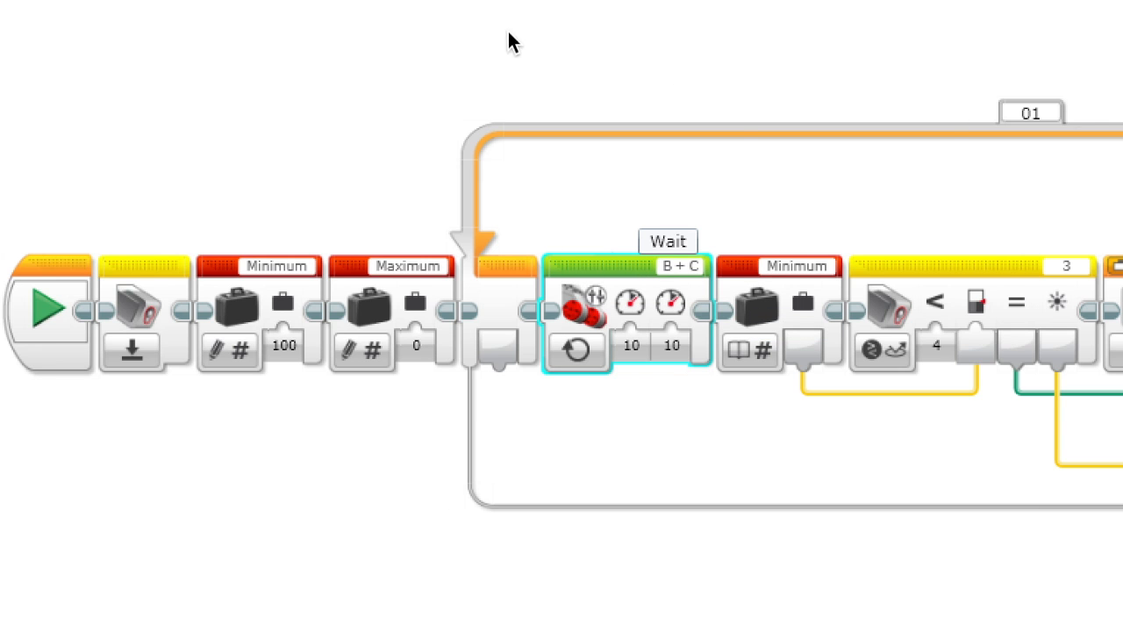
mouse_move(688, 105)
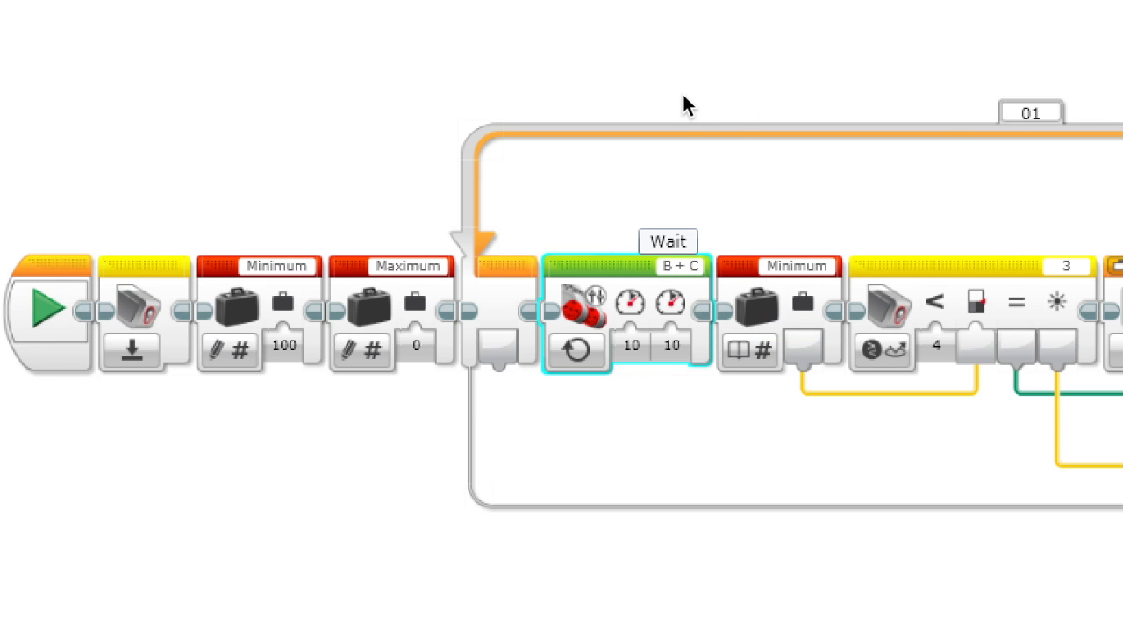
mouse_move(168, 70)
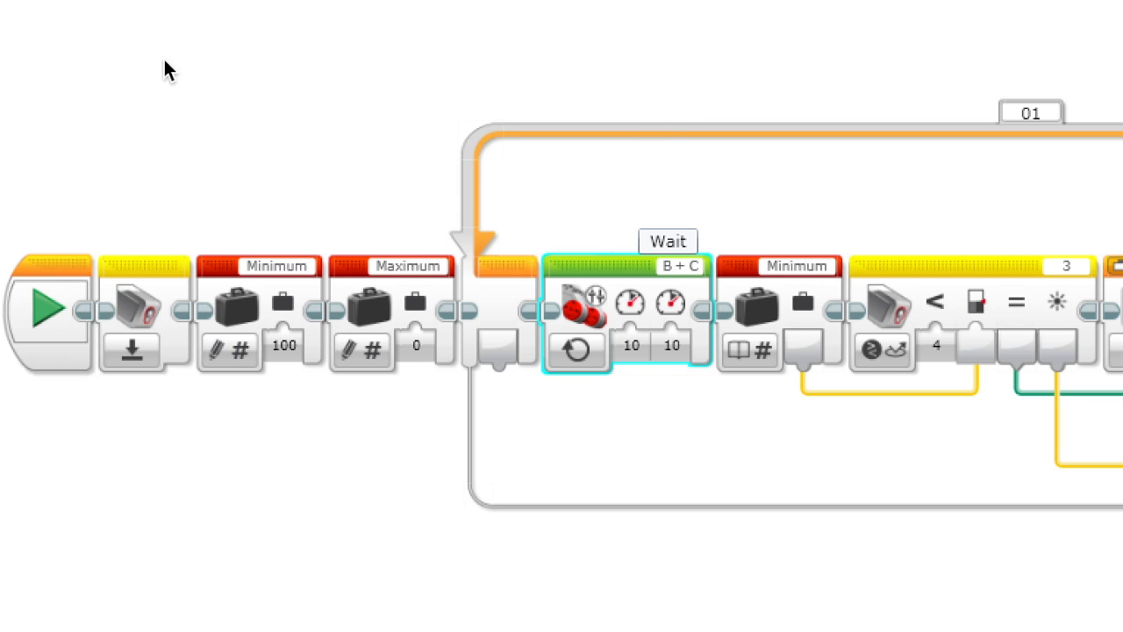
mouse_move(147, 44)
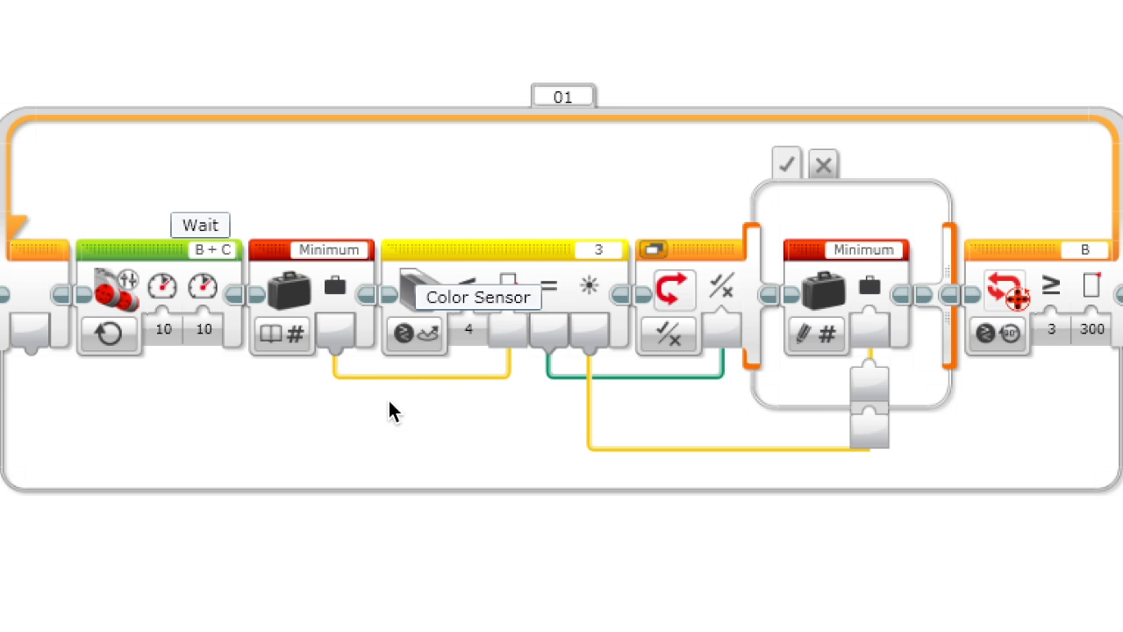
left_click(413, 334)
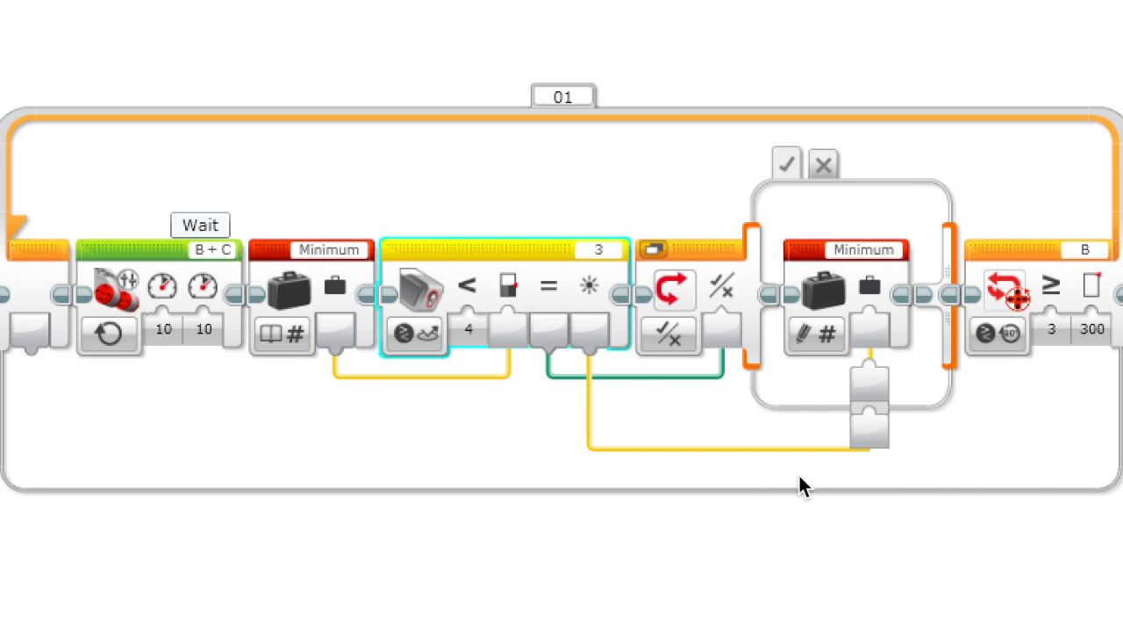
mouse_move(513, 333)
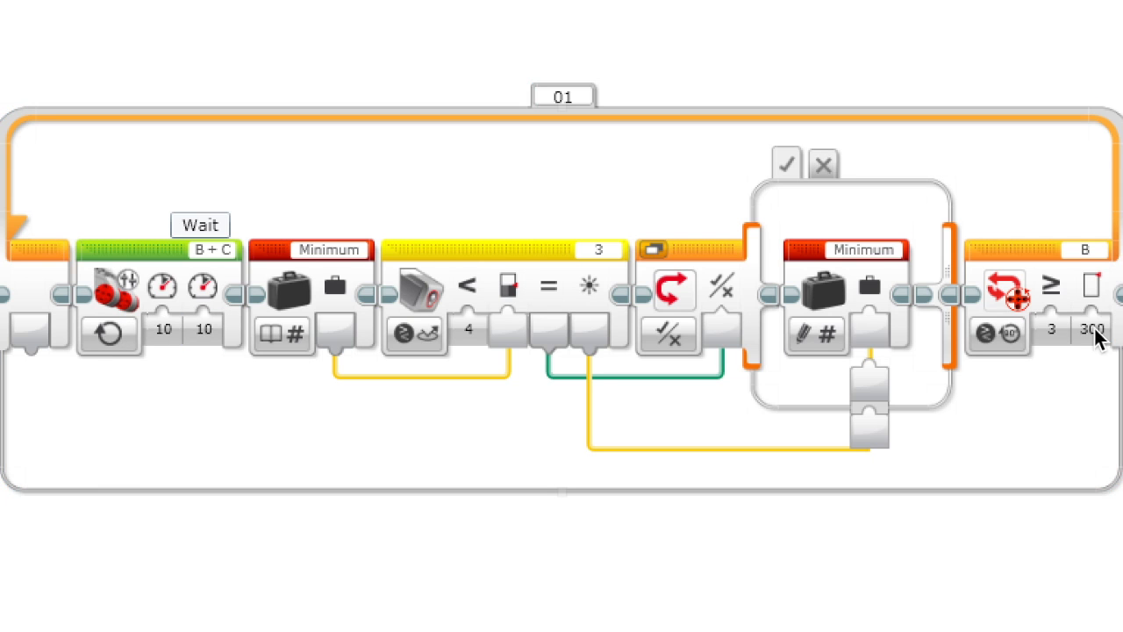
mouse_move(1077, 375)
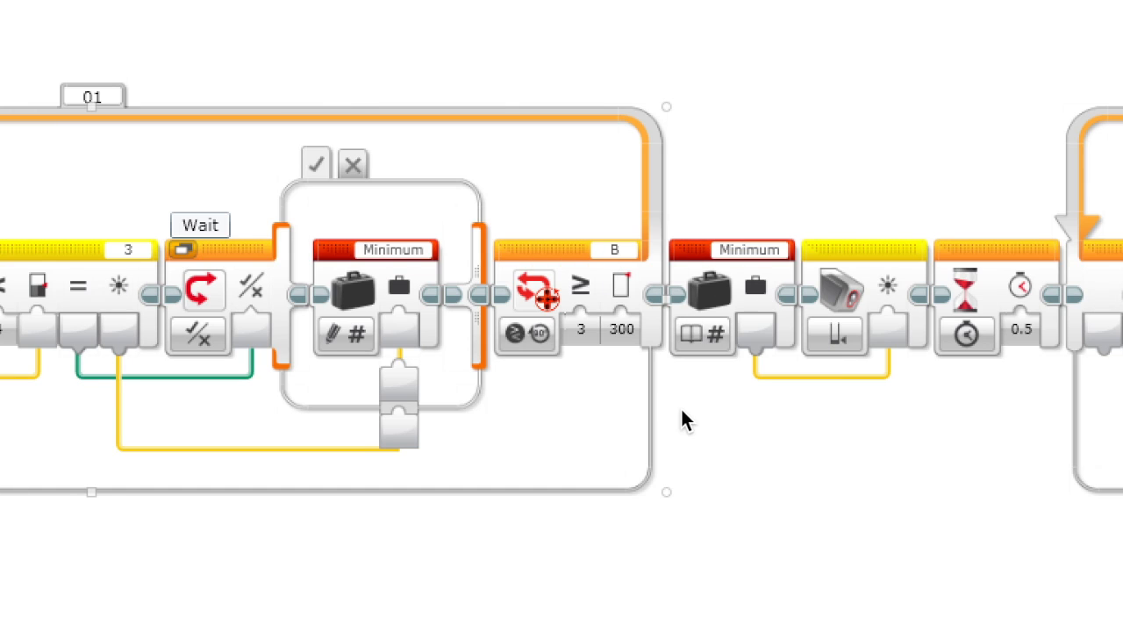
mouse_move(762, 465)
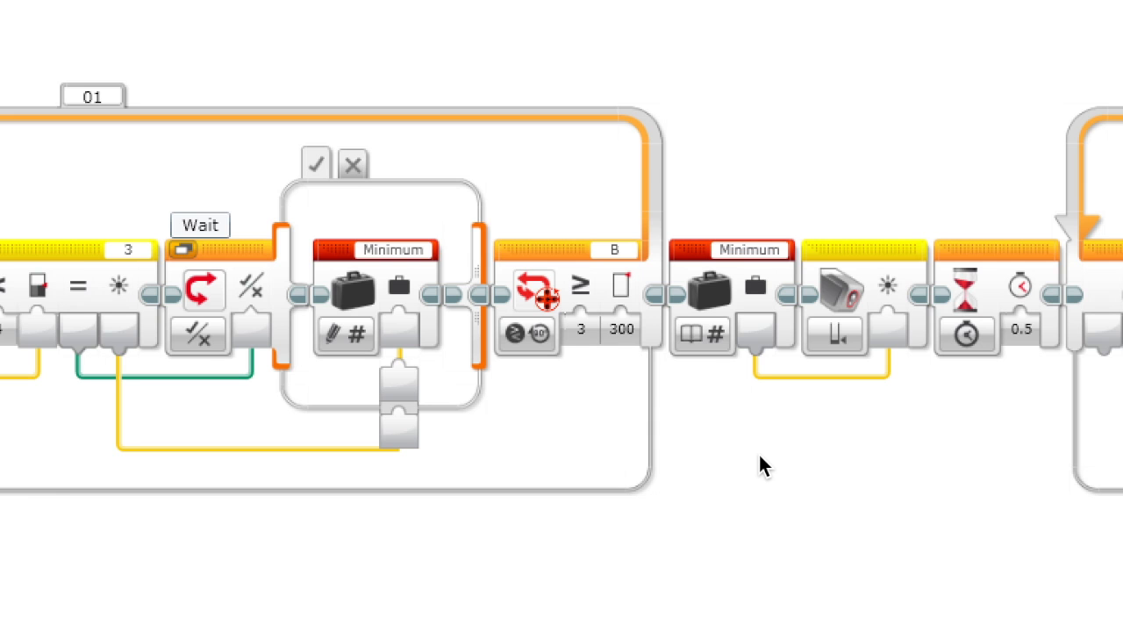
mouse_move(762, 342)
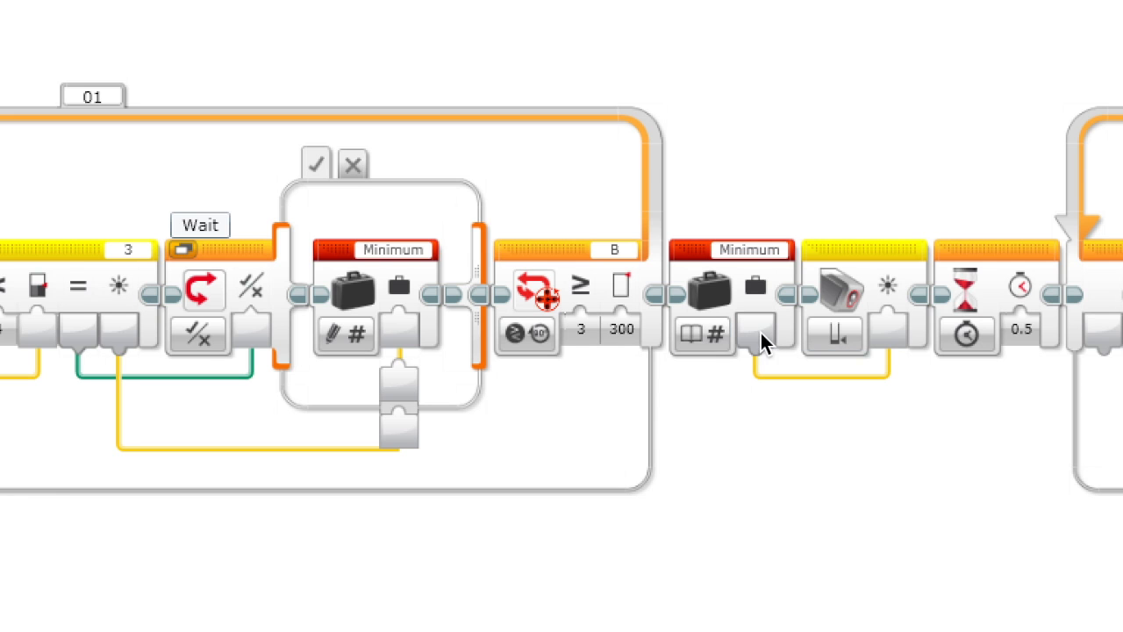
mouse_move(877, 384)
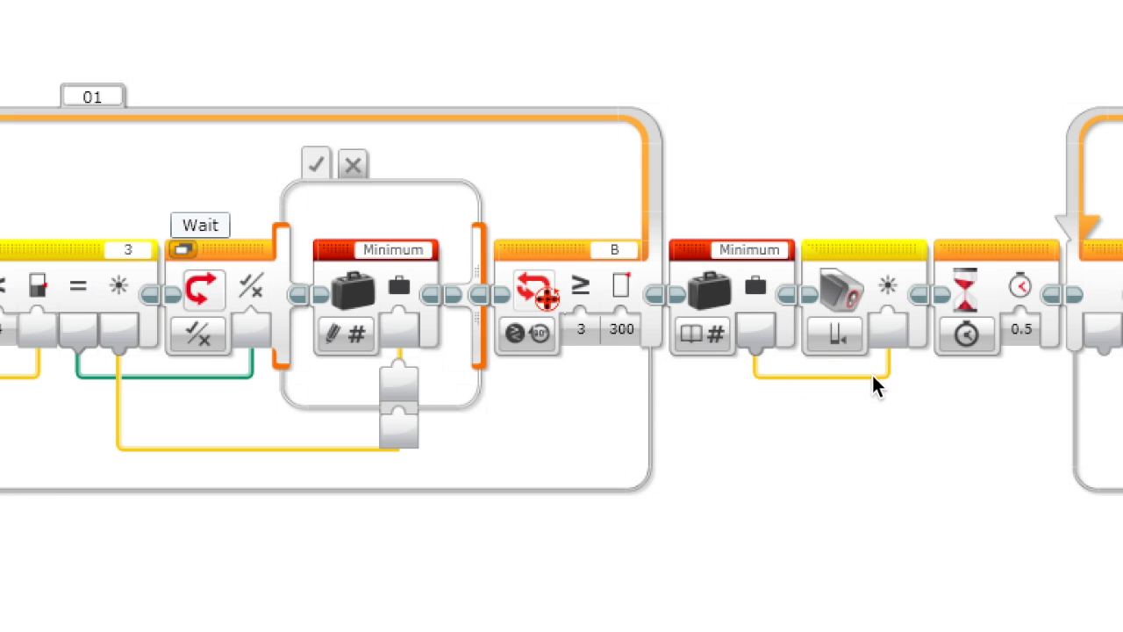
Set the backward loop's Move Tank power to -10 for both motors
left_click(833, 289)
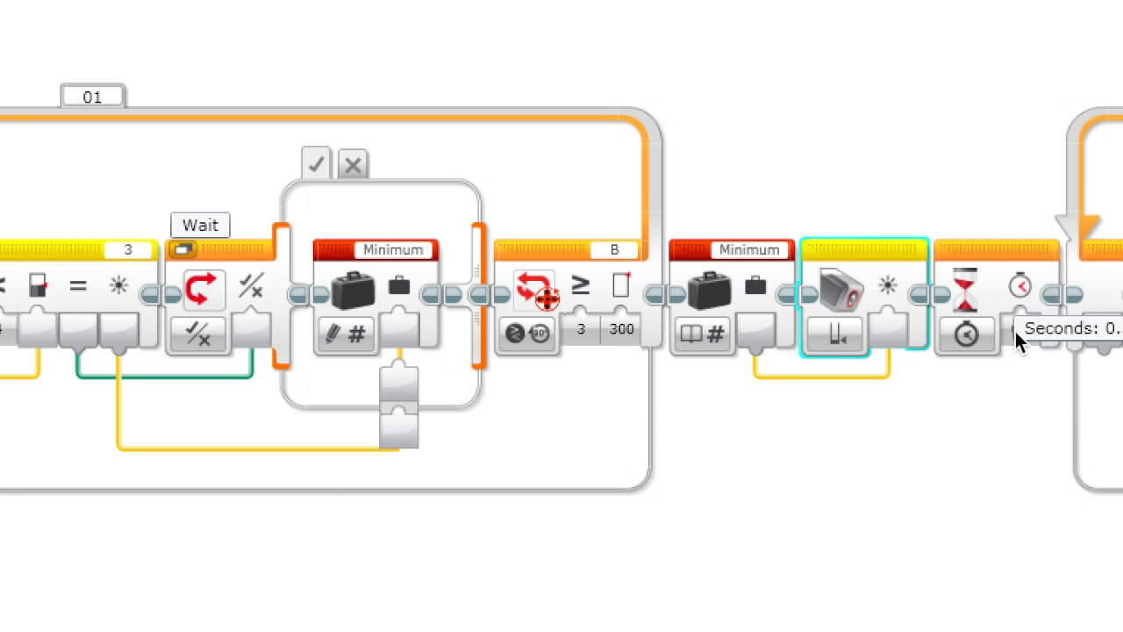
mouse_move(1003, 491)
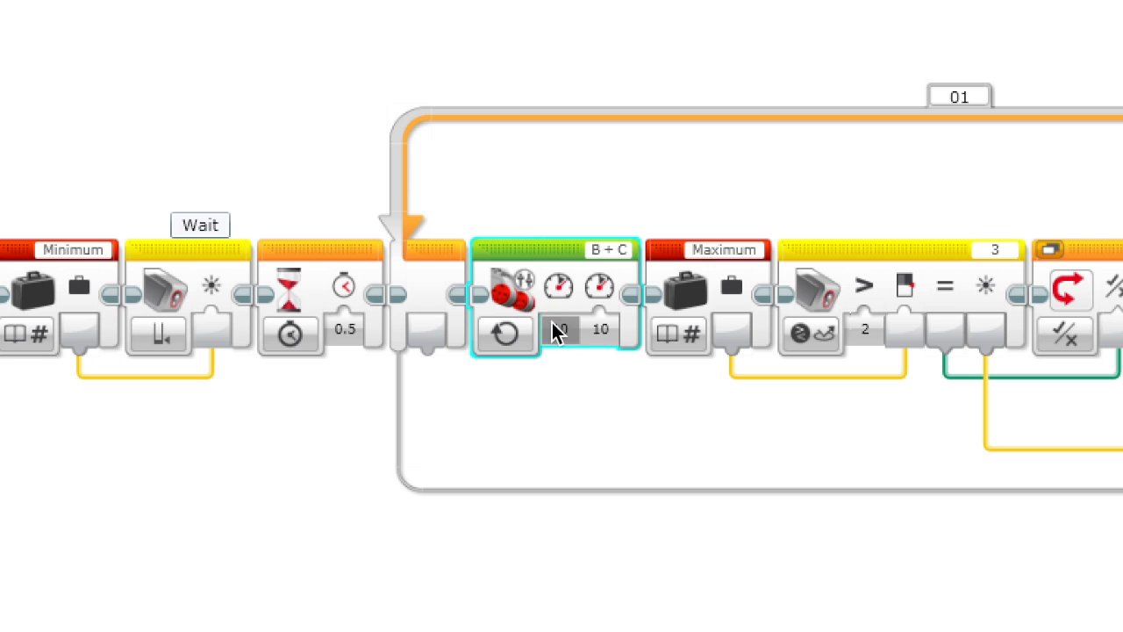
left_click(560, 330)
type("-10")
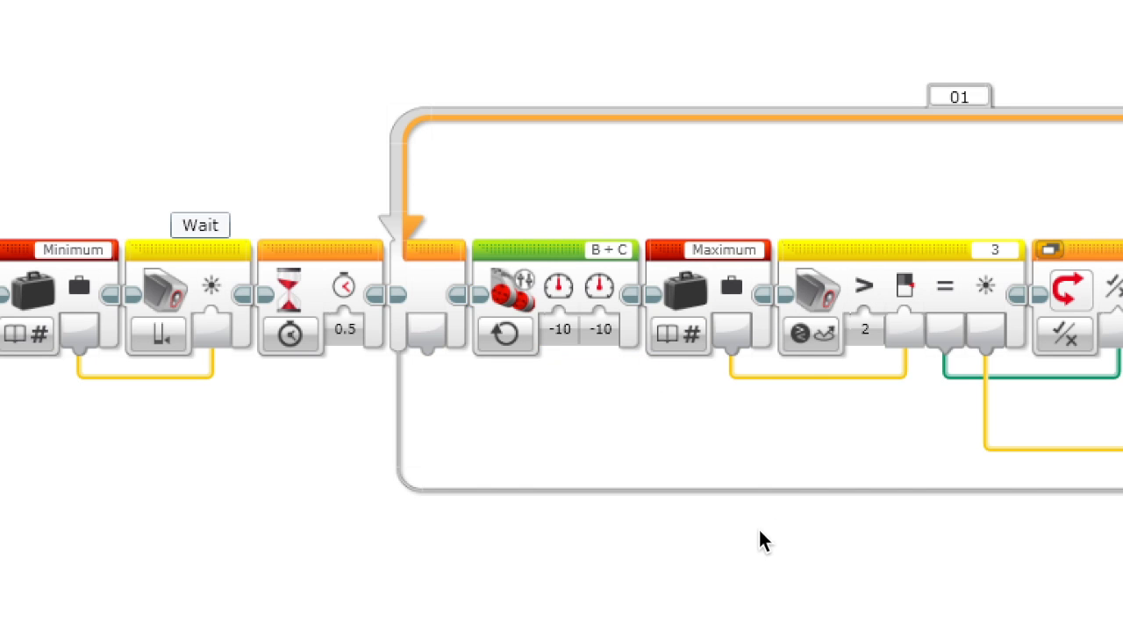
left_click(560, 329)
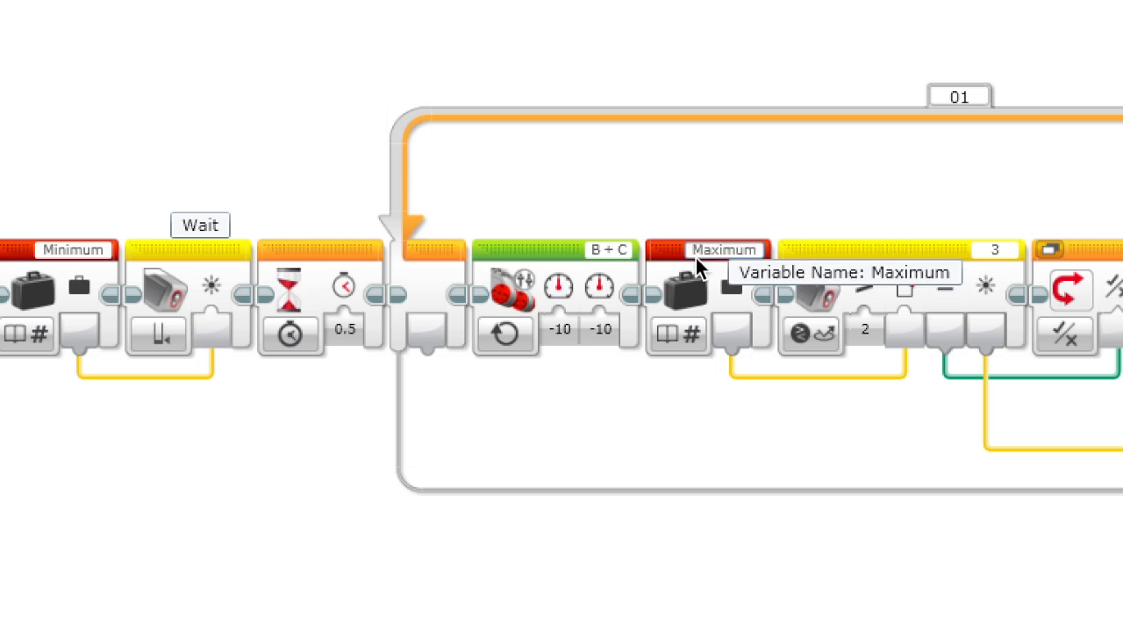
mouse_move(772, 360)
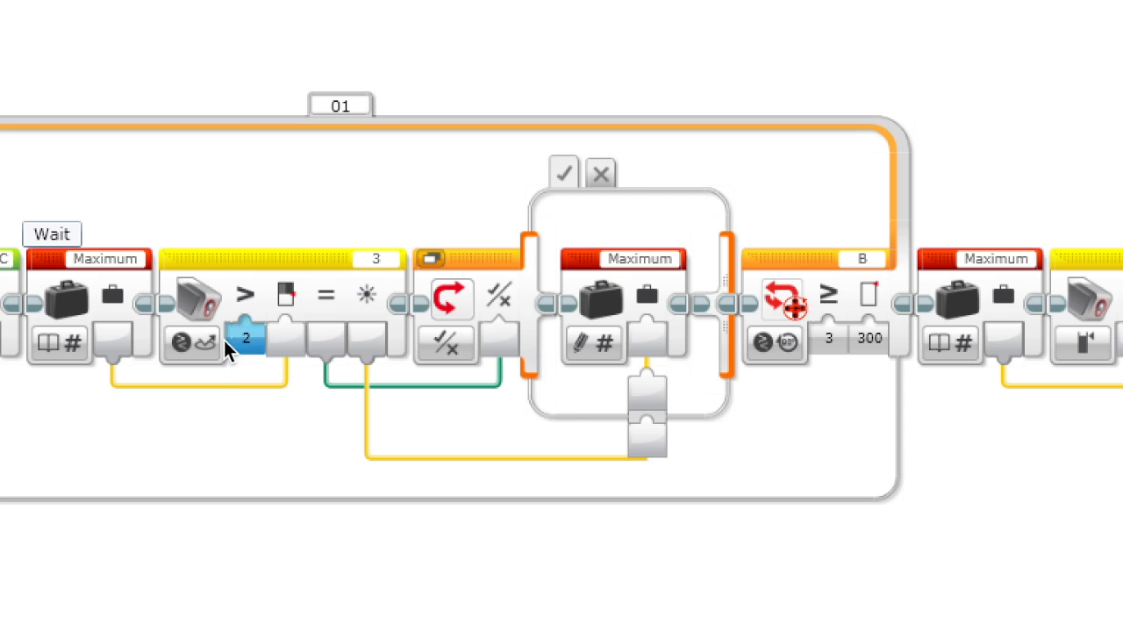
mouse_move(193, 342)
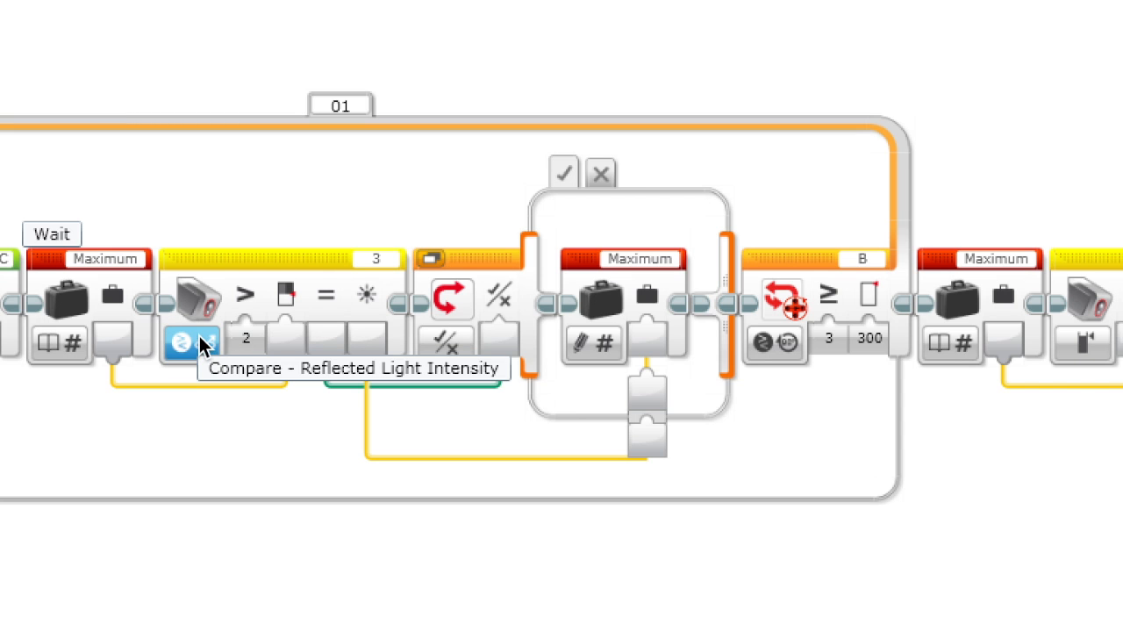
Keep Compare > Reflected Light Intensity and make the motor B rotation check ≤ -300 degrees
left_click(191, 341)
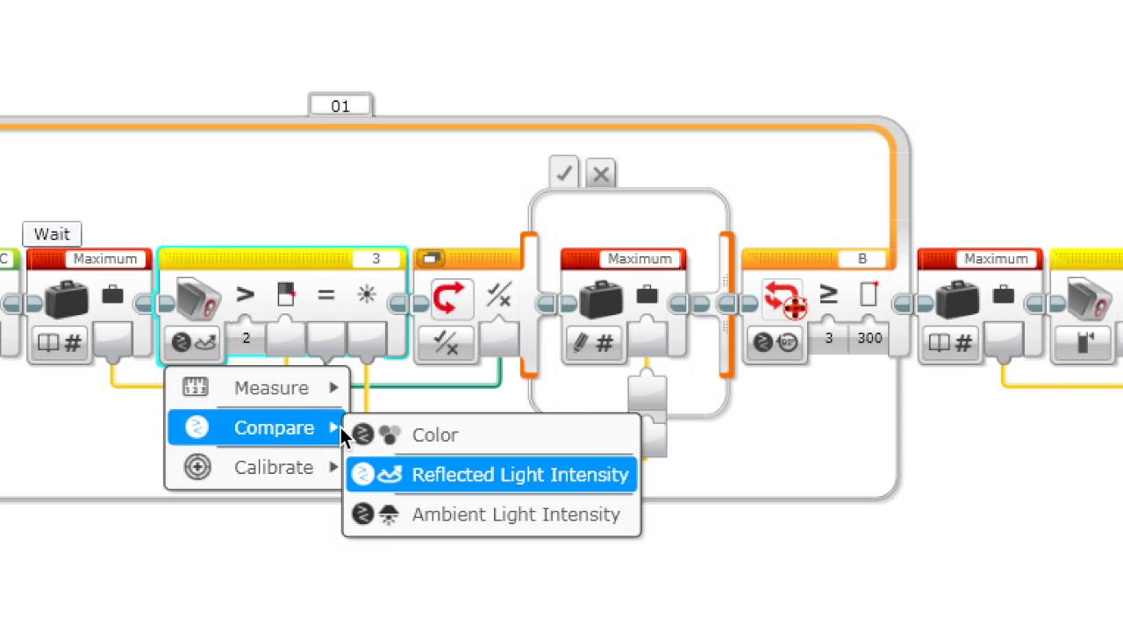
left_click(521, 473)
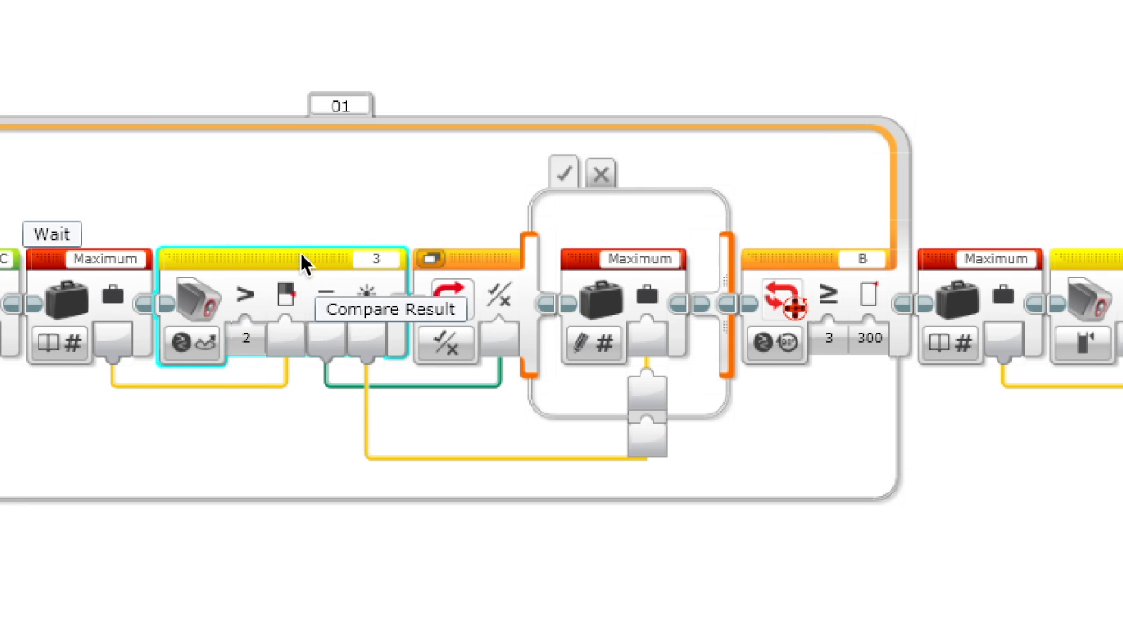
mouse_move(637, 302)
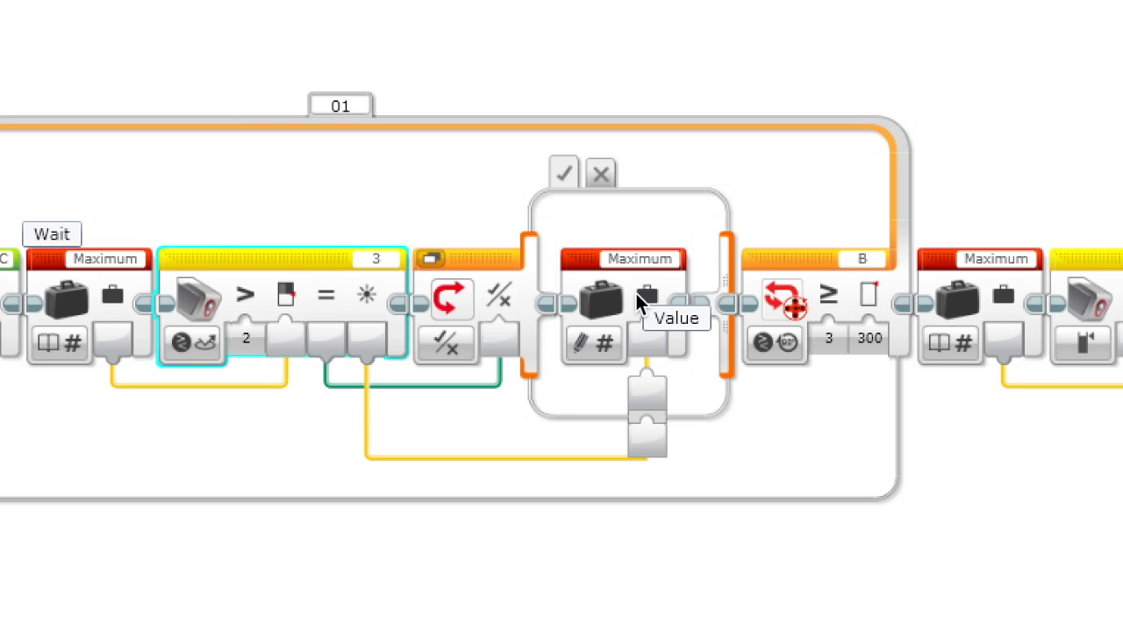
mouse_move(874, 386)
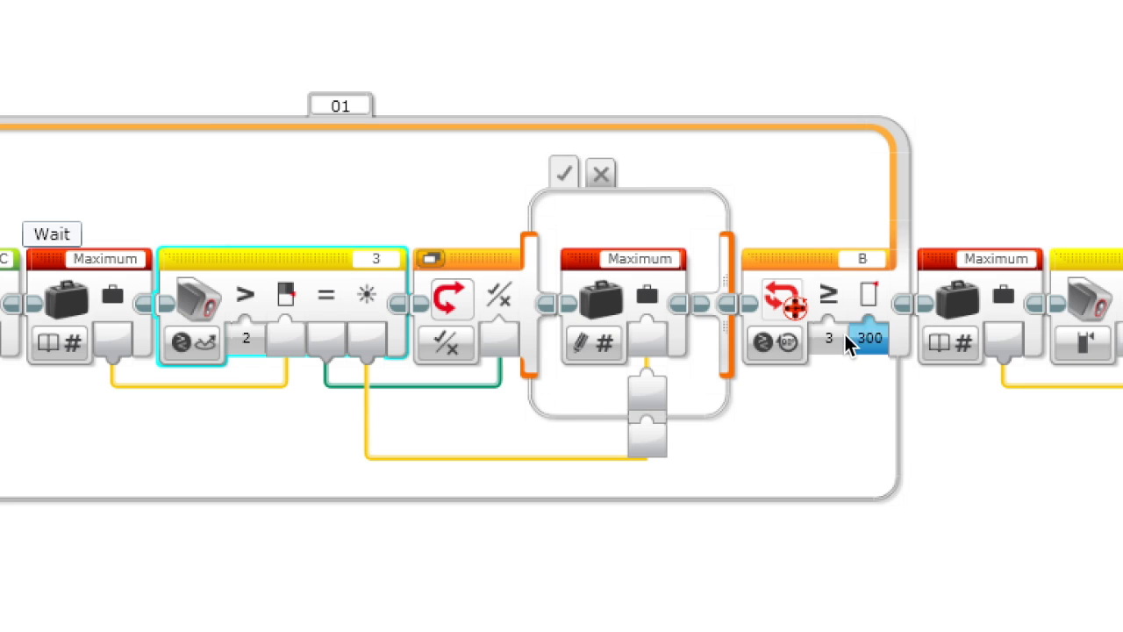
mouse_move(950, 343)
type("-300")
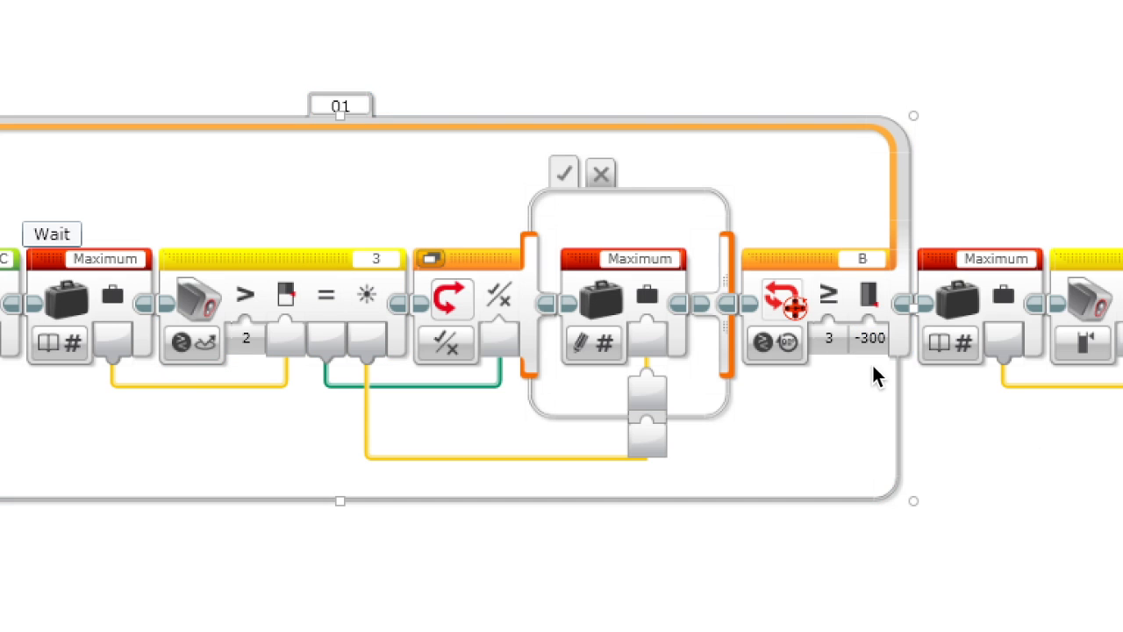
left_click(827, 339)
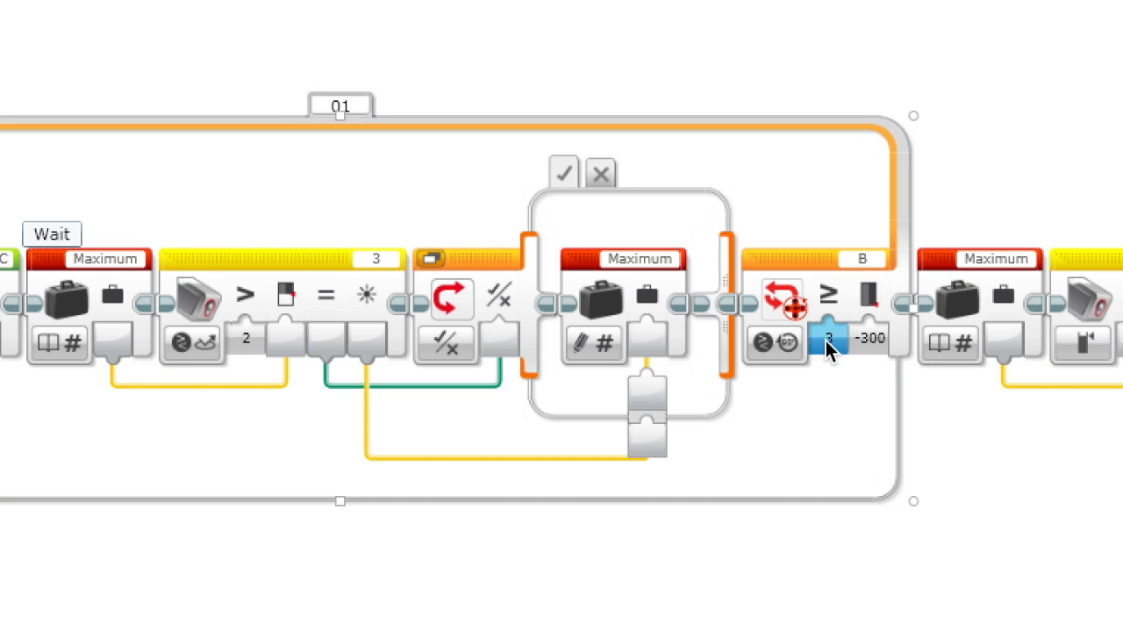
left_click(827, 340)
type("5")
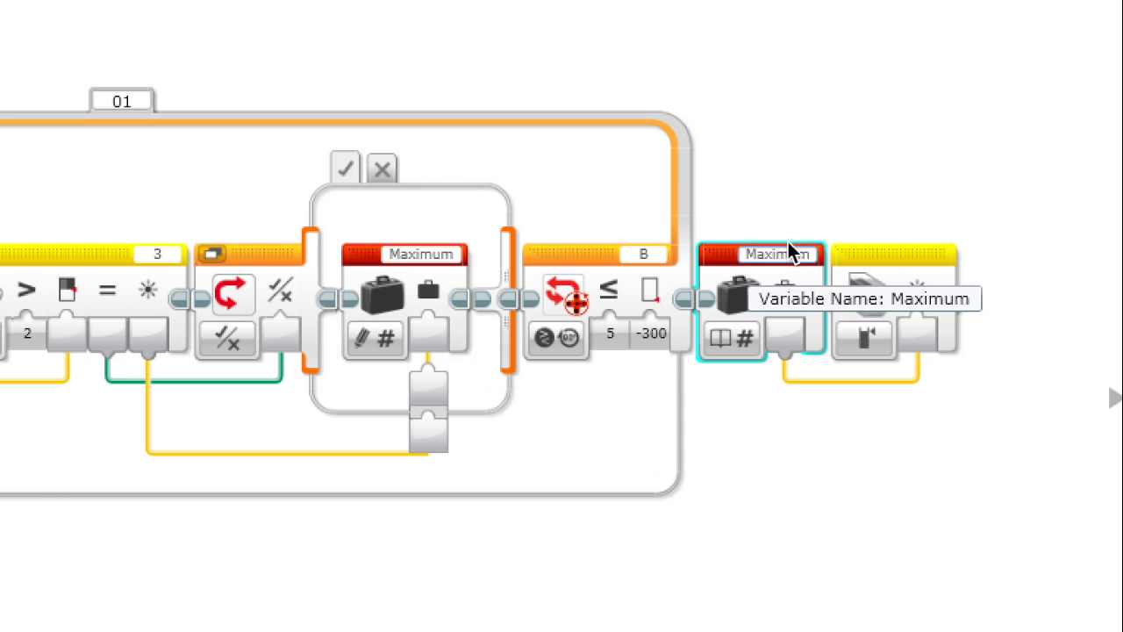
Open the mode choices on the color sensor block after the backward loop
left_click(864, 340)
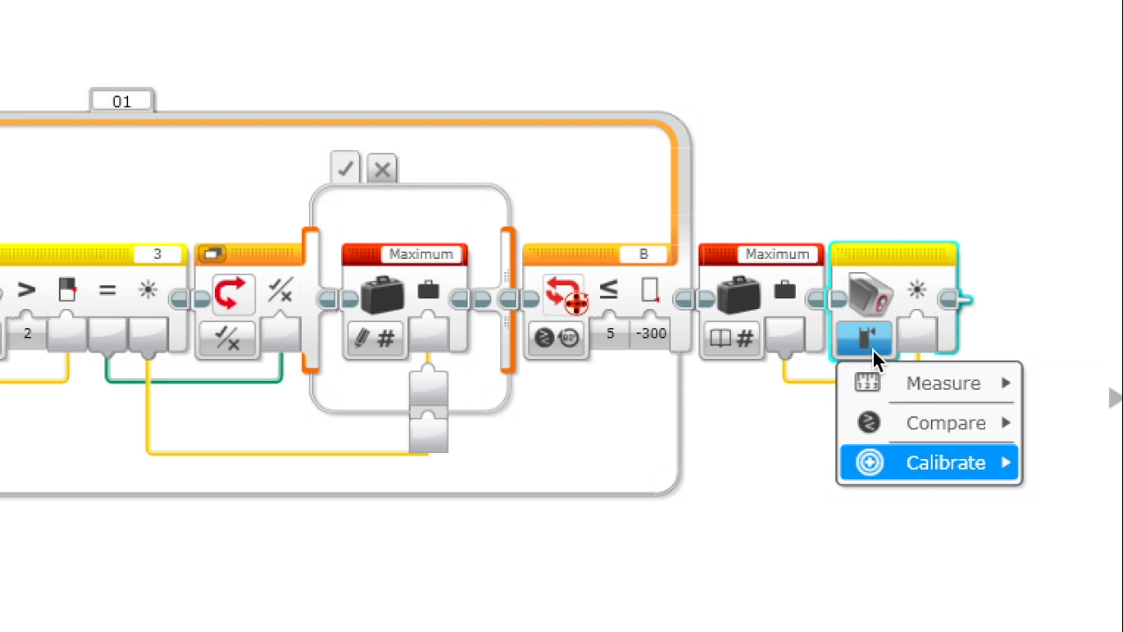